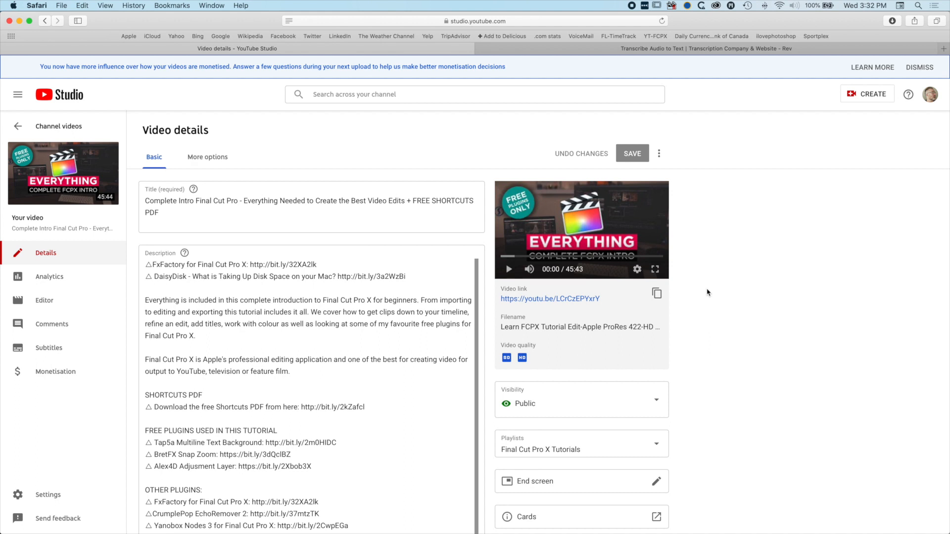
pyautogui.moveTo(728, 229)
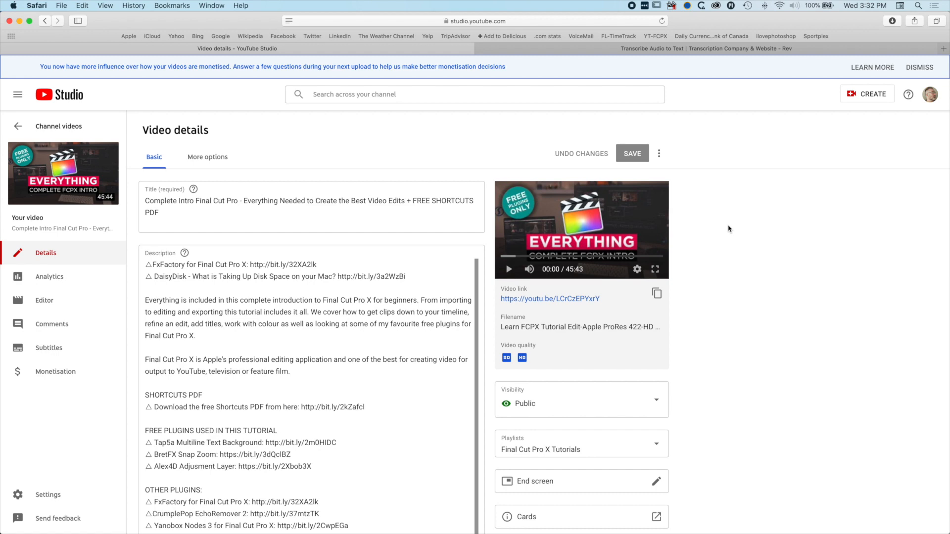
# Step: Go to Rev's Captions service and start a new captions order
pyautogui.click(704, 49)
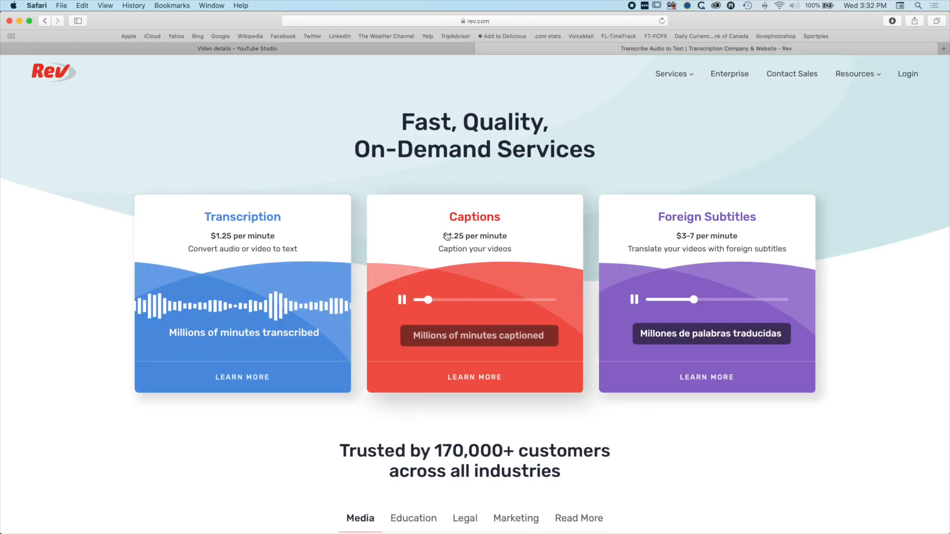
pyautogui.click(475, 377)
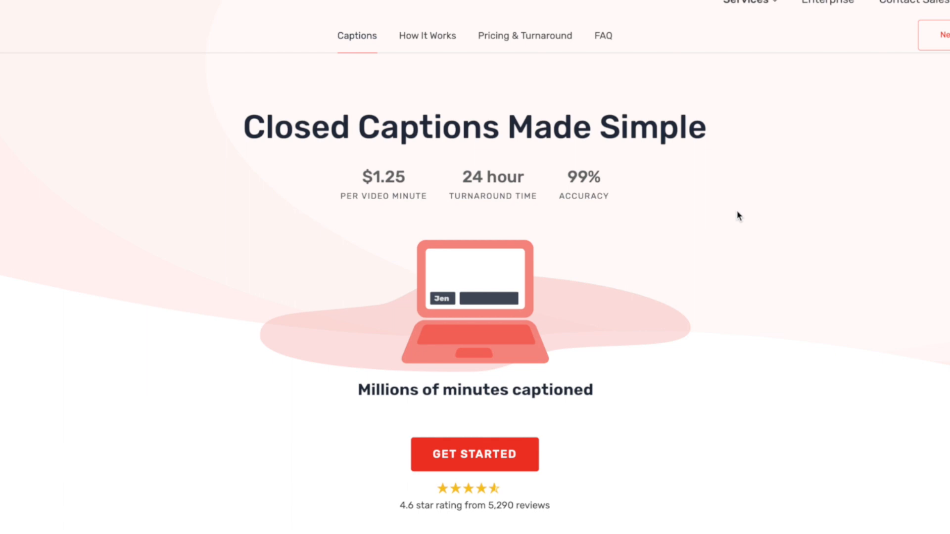
pyautogui.click(474, 454)
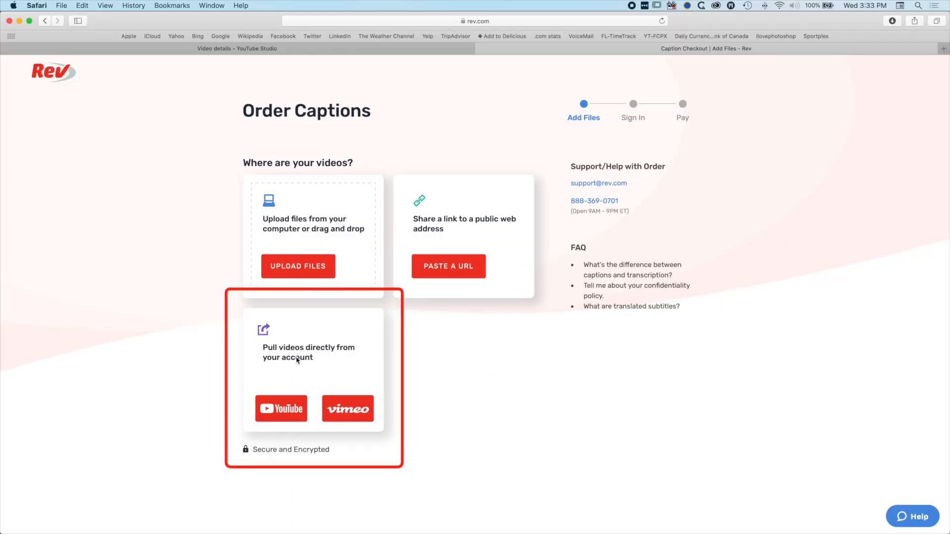
# Step: Connect YouTube by signing in with the Google brand account and allowing Rev.com access
pyautogui.click(281, 408)
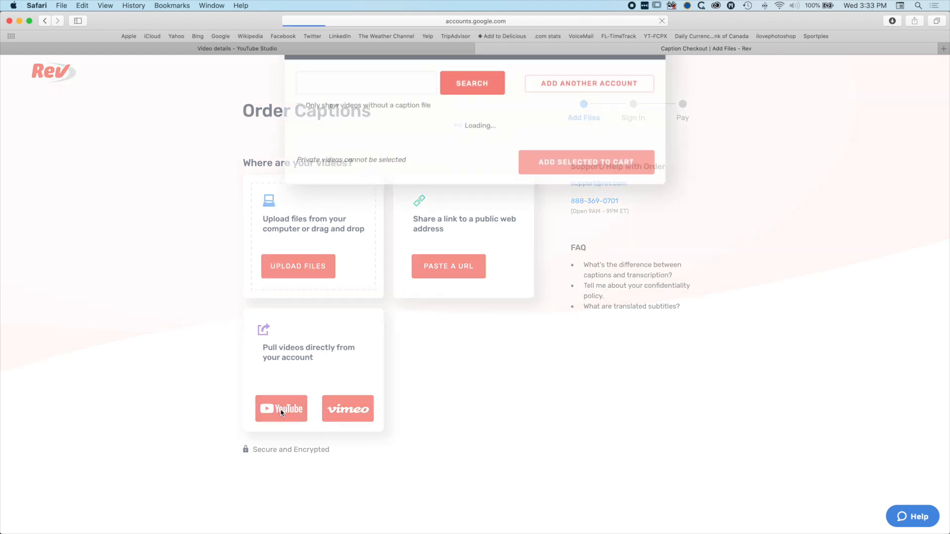
pyautogui.click(280, 408)
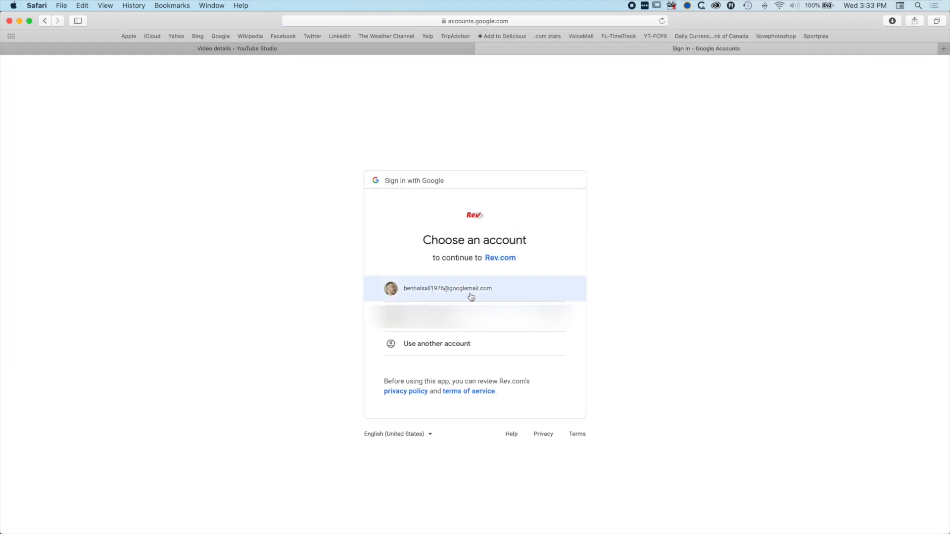
pyautogui.click(474, 289)
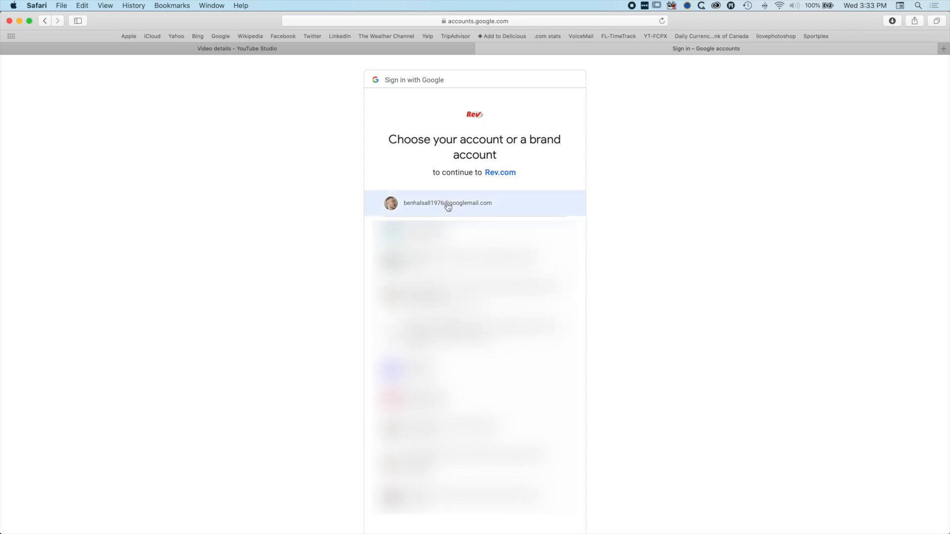
pyautogui.click(447, 203)
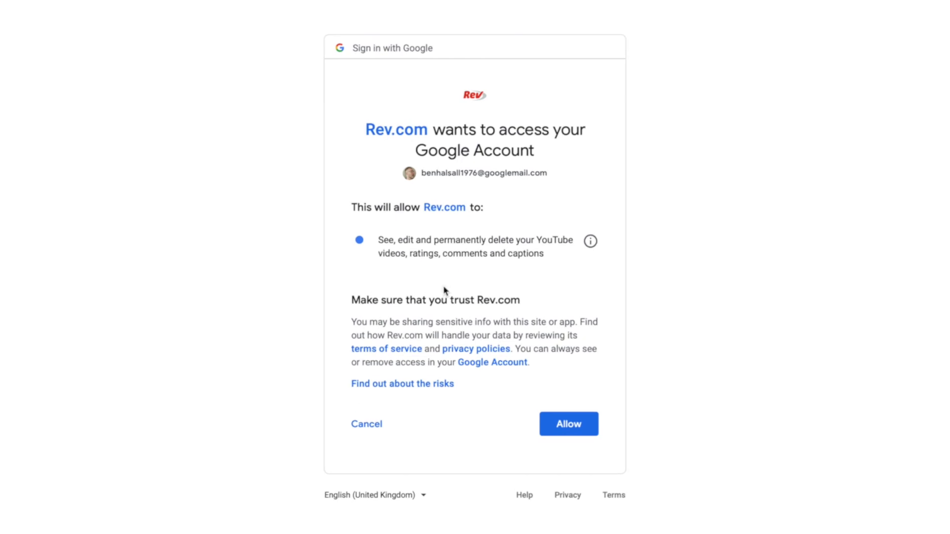
pyautogui.moveTo(447, 254)
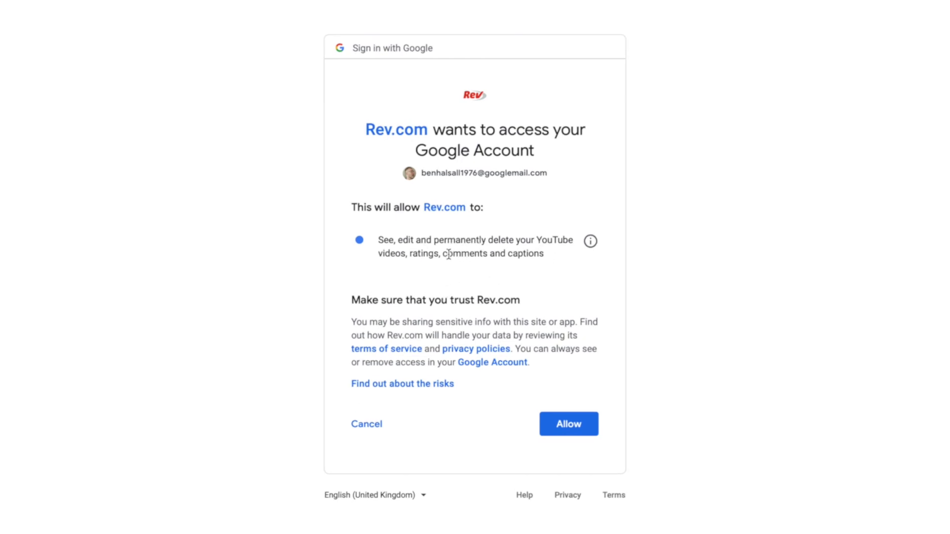
pyautogui.moveTo(588, 244)
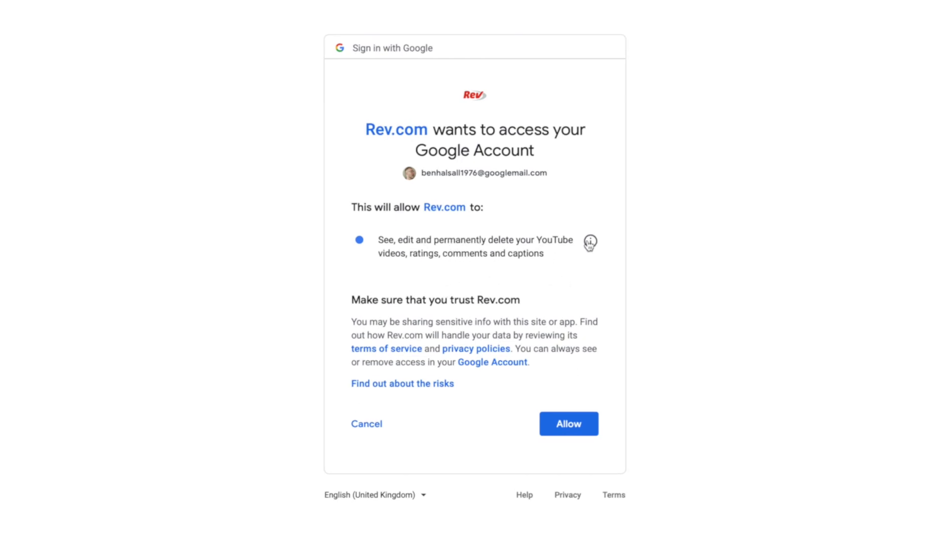
pyautogui.click(588, 243)
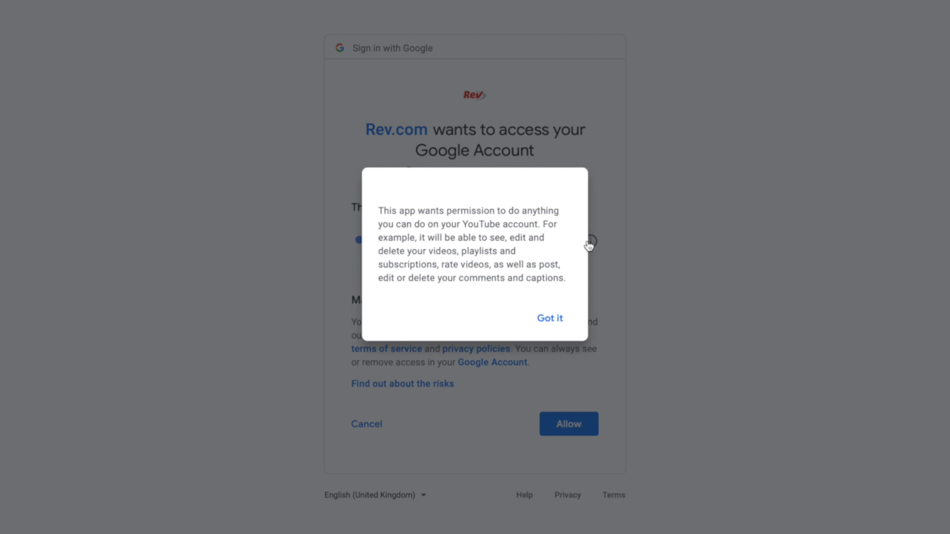
pyautogui.click(548, 318)
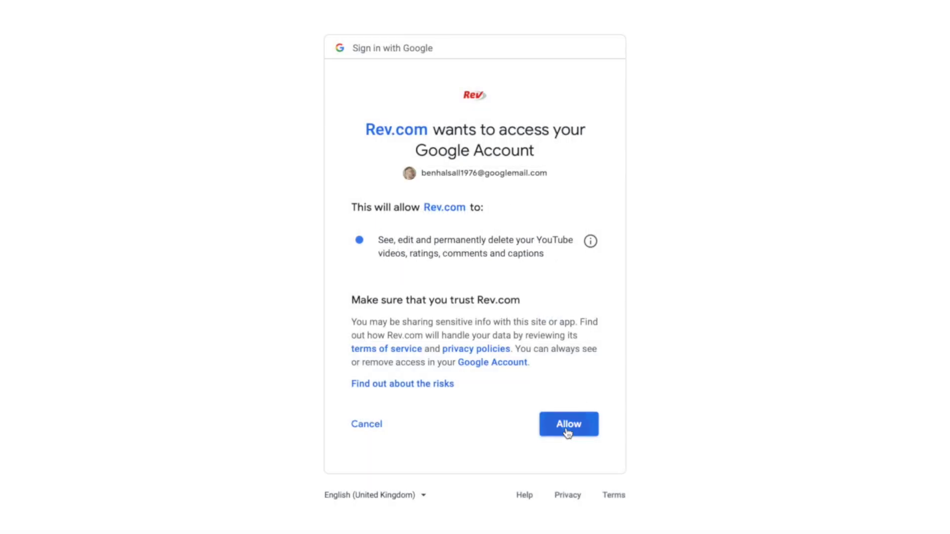
pyautogui.click(567, 424)
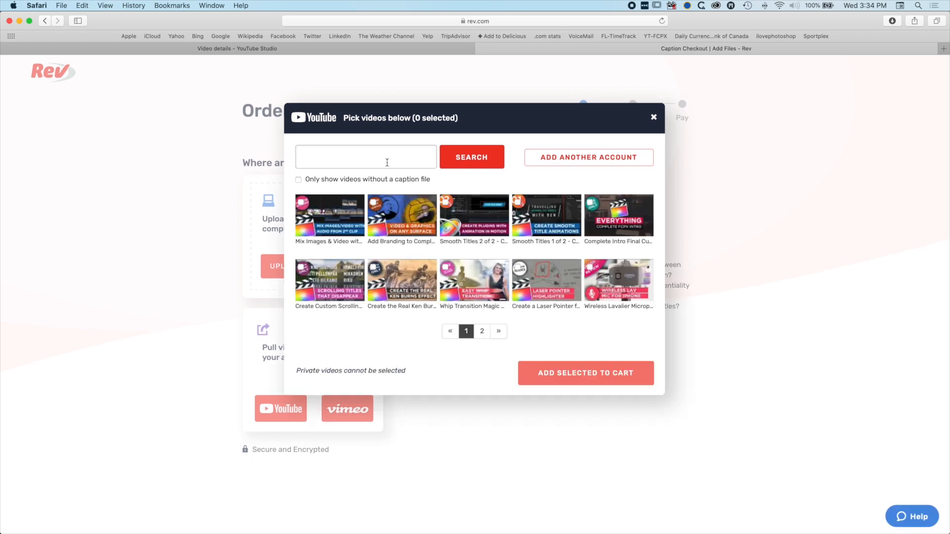
pyautogui.moveTo(525, 237)
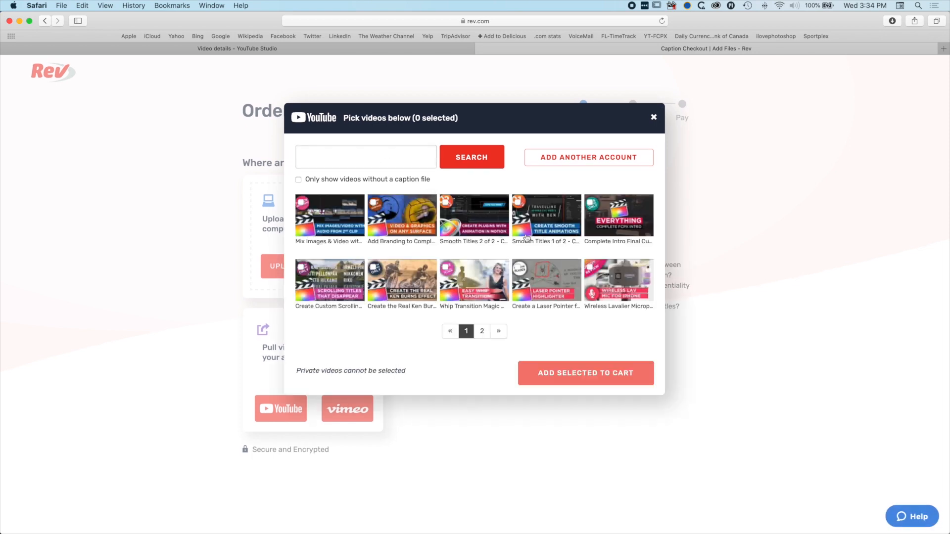
pyautogui.moveTo(616, 224)
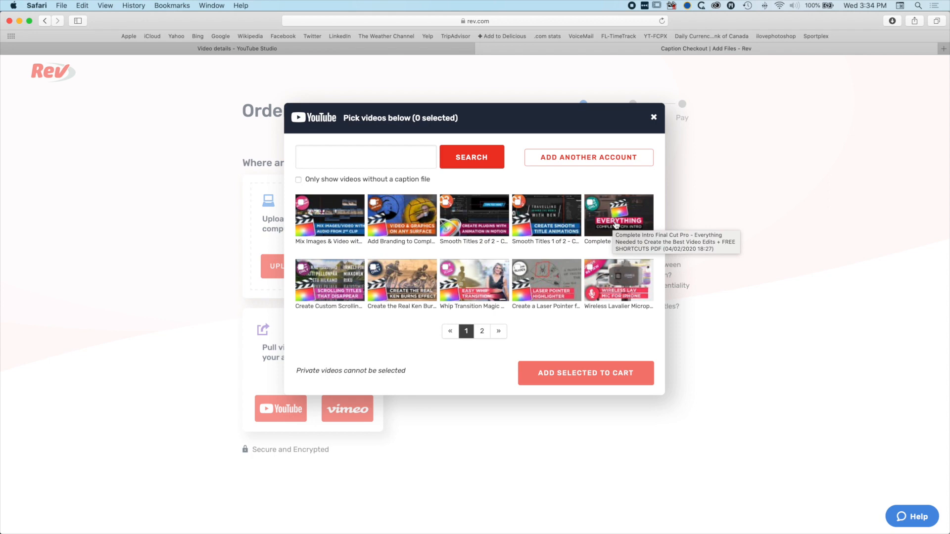
# Step: Add the 'Complete Intro Final Cut Pro' video to the cart and review output formats
pyautogui.click(618, 215)
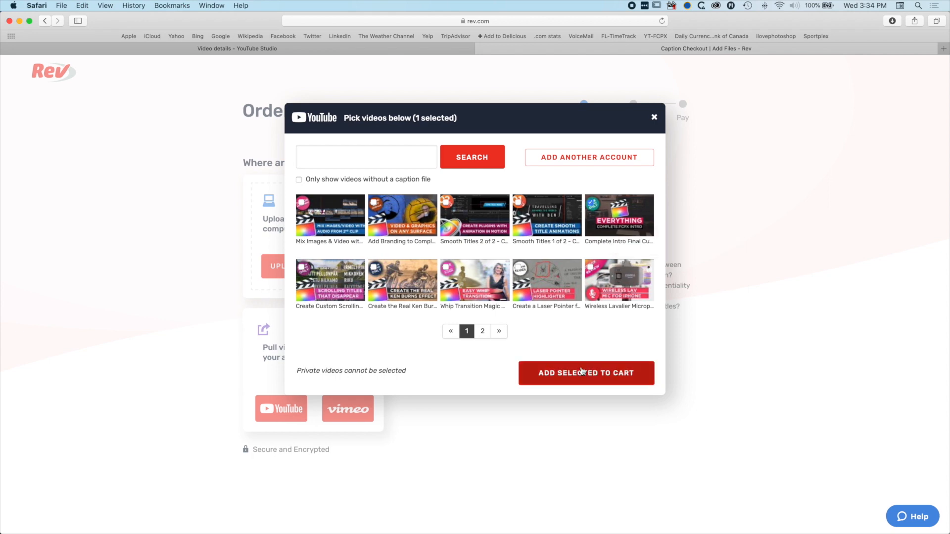
pyautogui.click(585, 372)
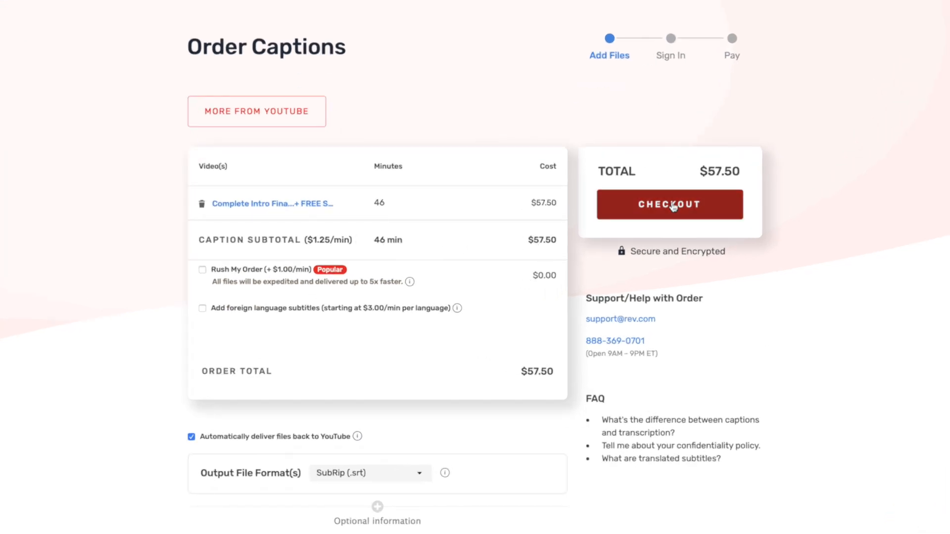
pyautogui.moveTo(337, 286)
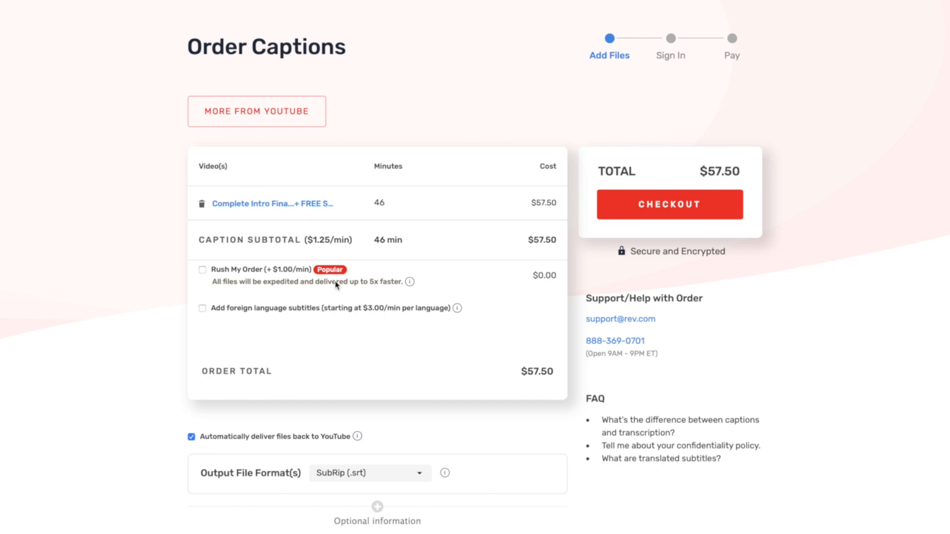
pyautogui.moveTo(362, 337)
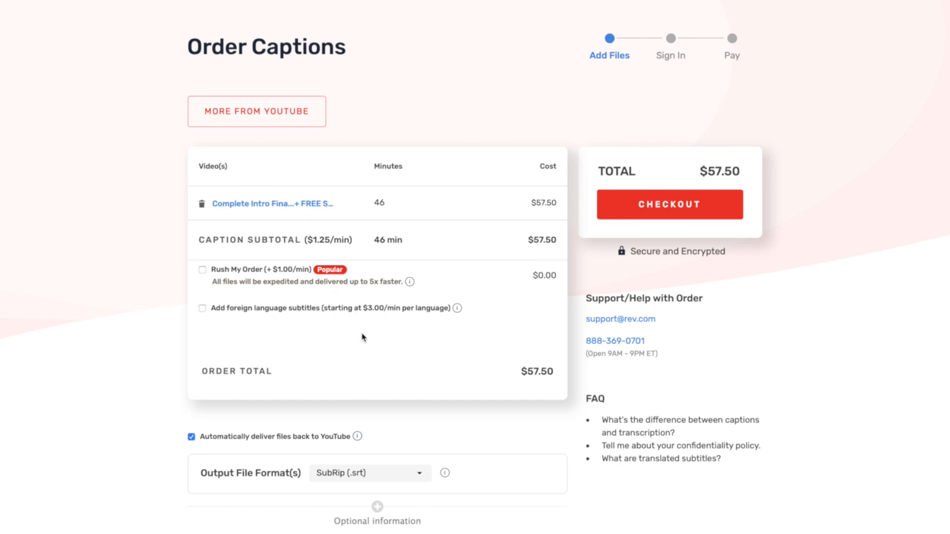
pyautogui.moveTo(169, 455)
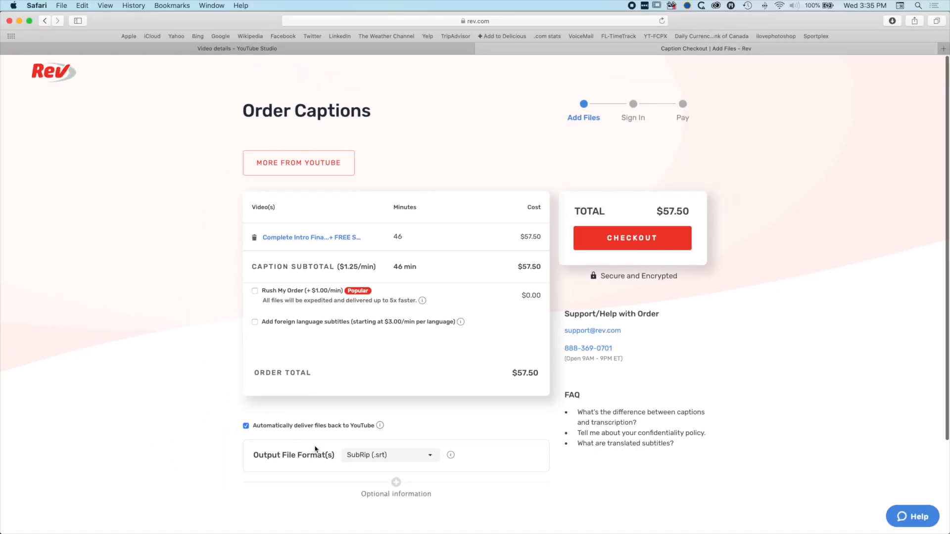
pyautogui.click(390, 454)
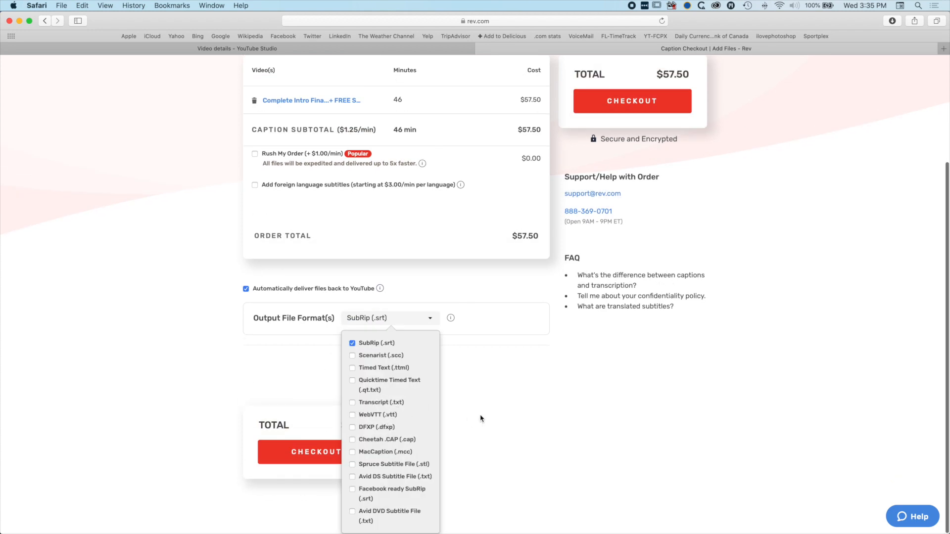
pyautogui.moveTo(480, 370)
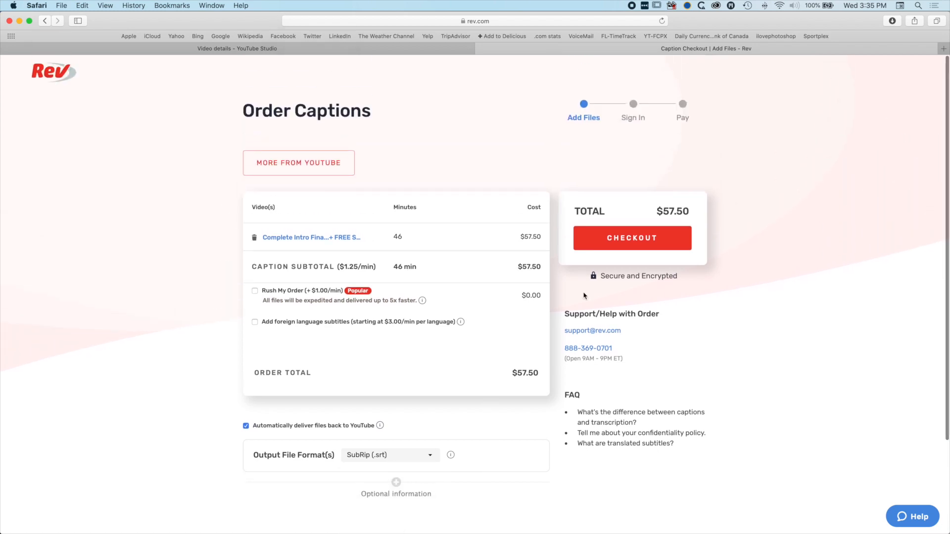
pyautogui.moveTo(255, 324)
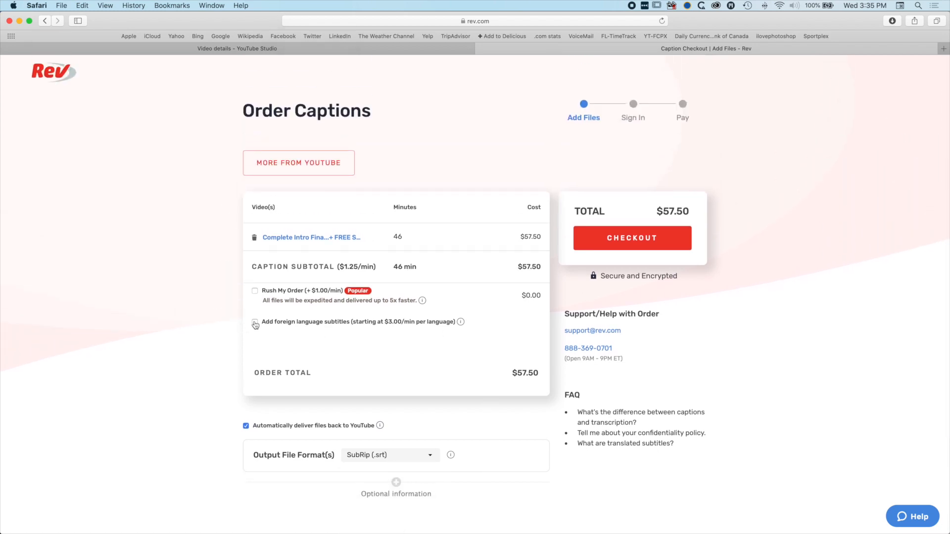
# Step: Try Chinese Traditional subtitles ($230), then remove all foreign language subtitles
pyautogui.click(254, 321)
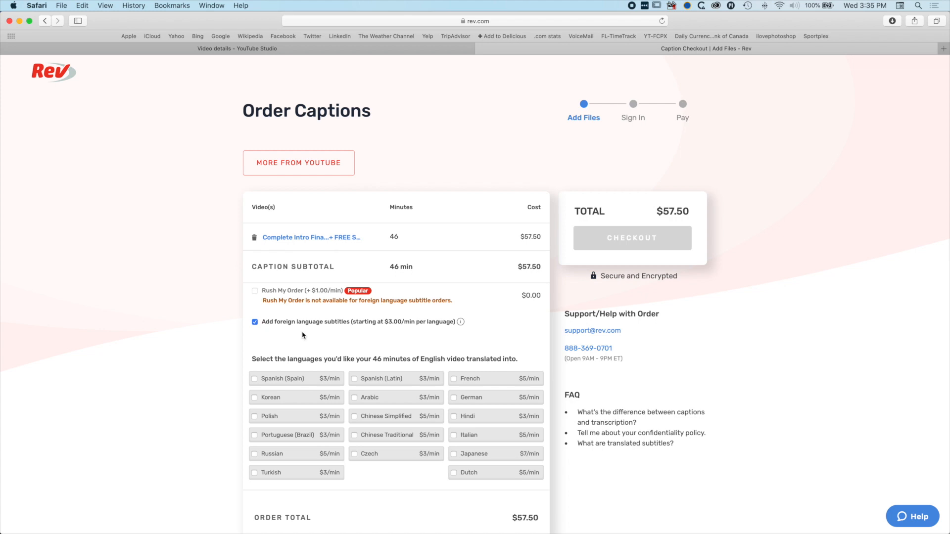
pyautogui.moveTo(346, 348)
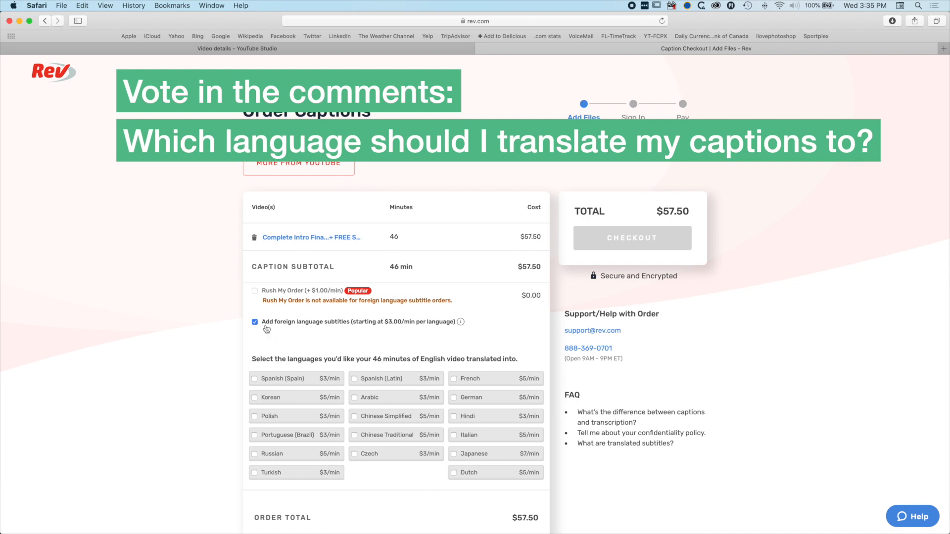
pyautogui.moveTo(312, 403)
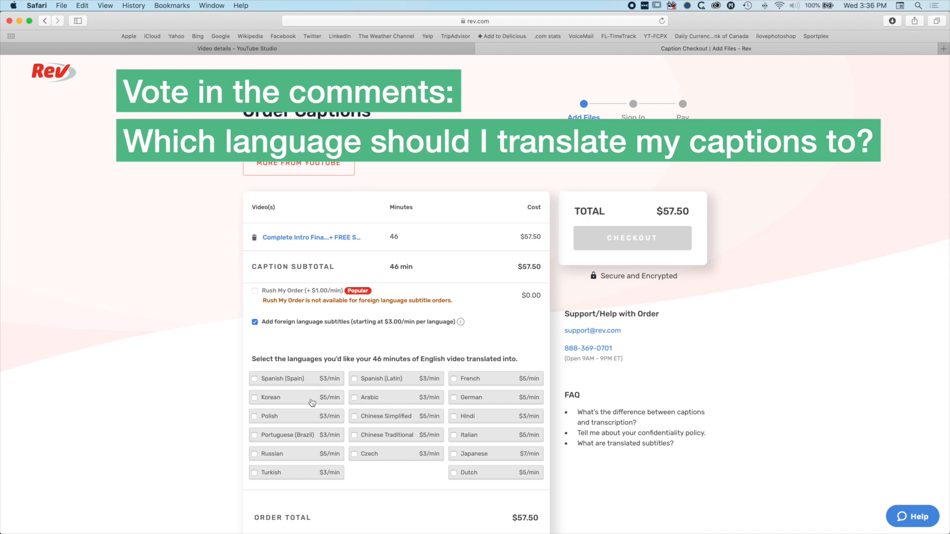
pyautogui.moveTo(355, 426)
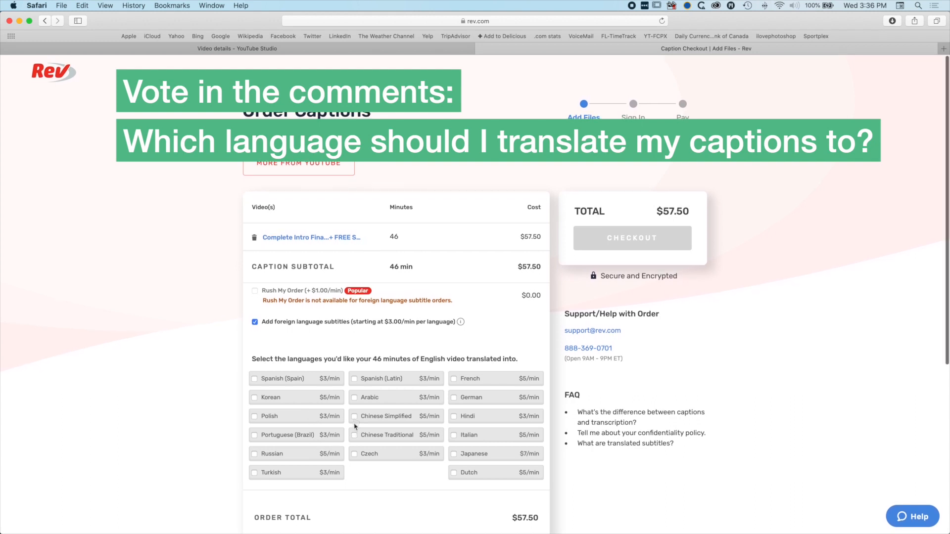
pyautogui.click(354, 434)
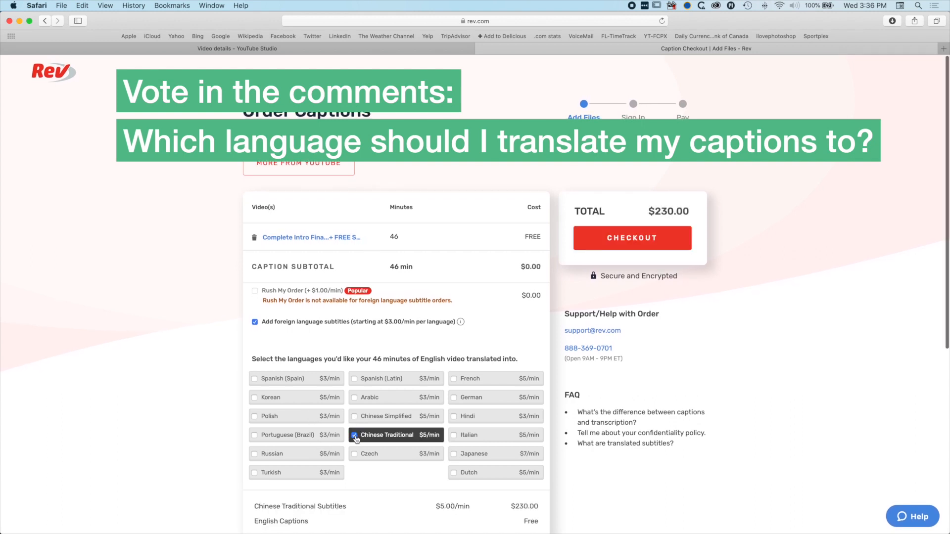
pyautogui.moveTo(347, 444)
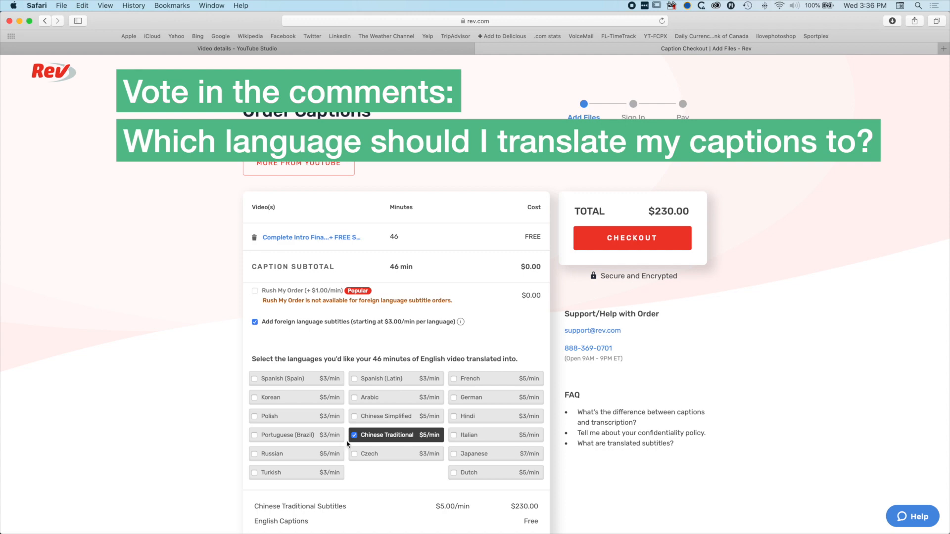
pyautogui.click(354, 434)
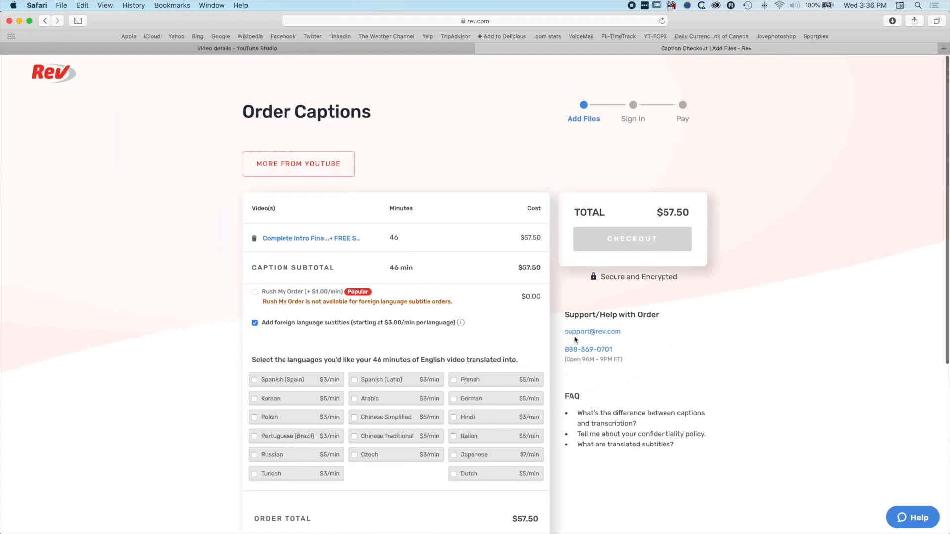
pyautogui.click(255, 322)
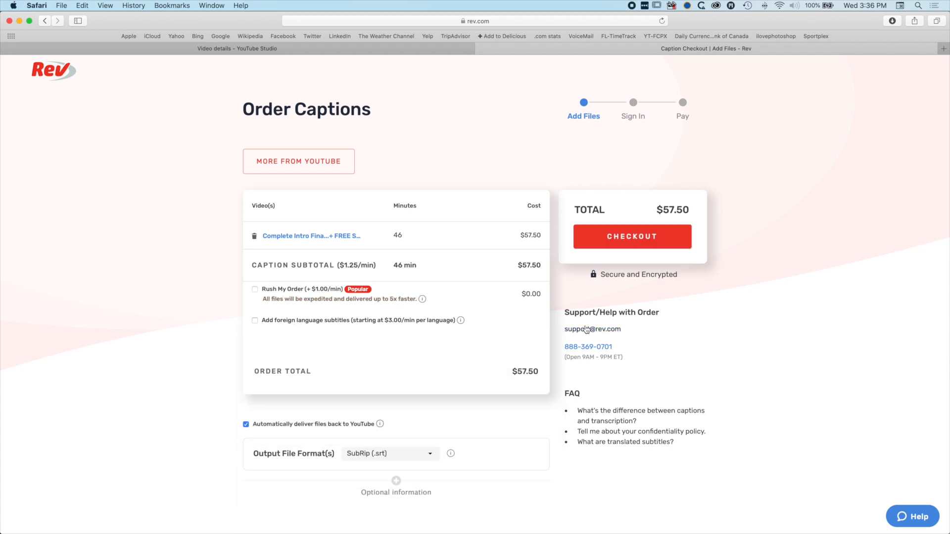
# Step: Check out and create a Rev account, choosing Twitter as the referral source
pyautogui.click(631, 236)
pyautogui.write('d')
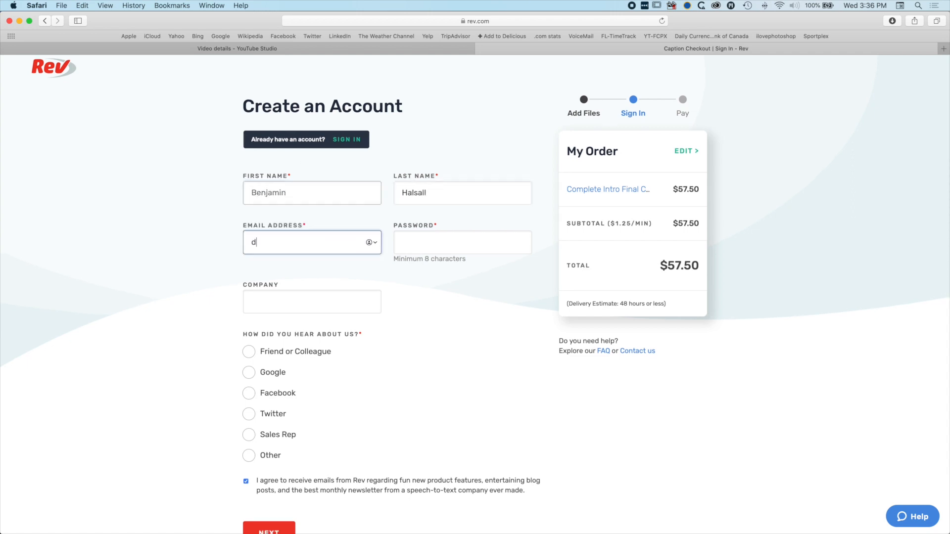
pyautogui.click(462, 242)
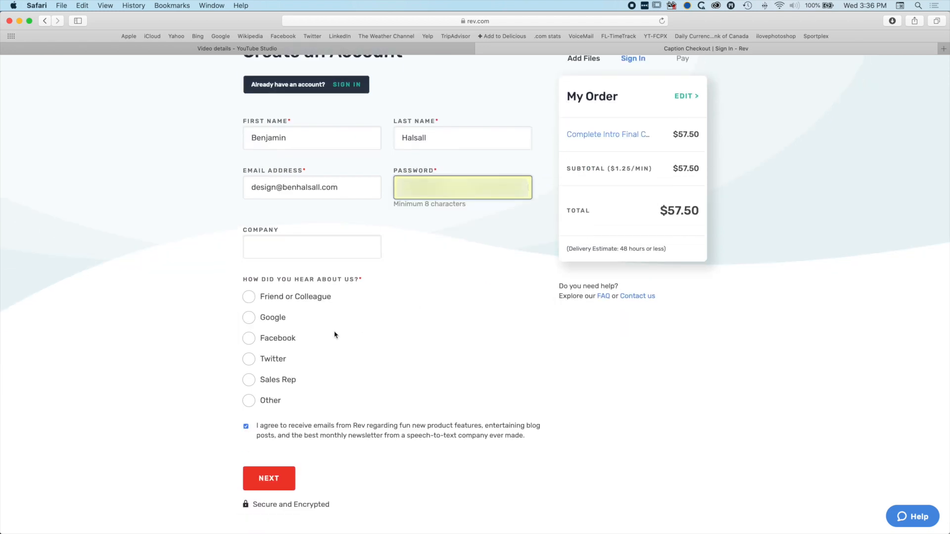
pyautogui.click(248, 358)
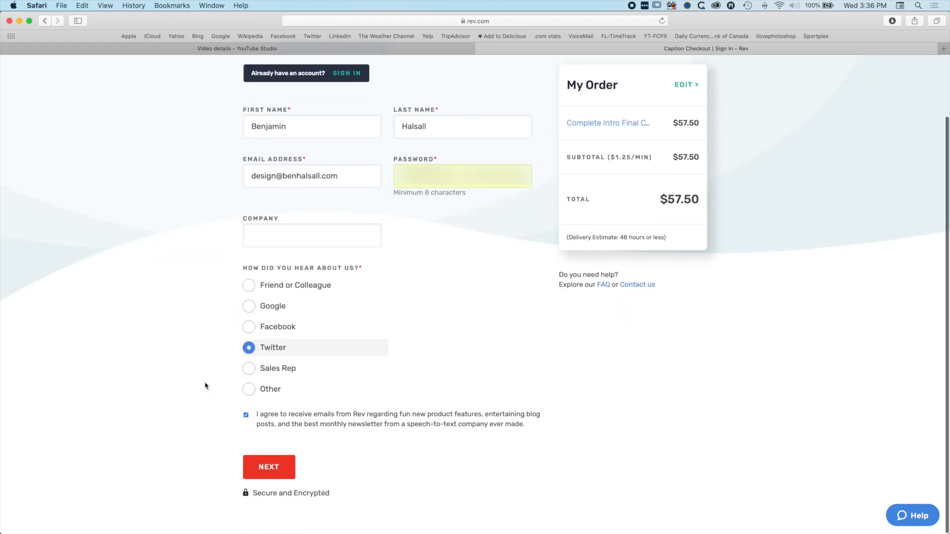
pyautogui.moveTo(445, 238)
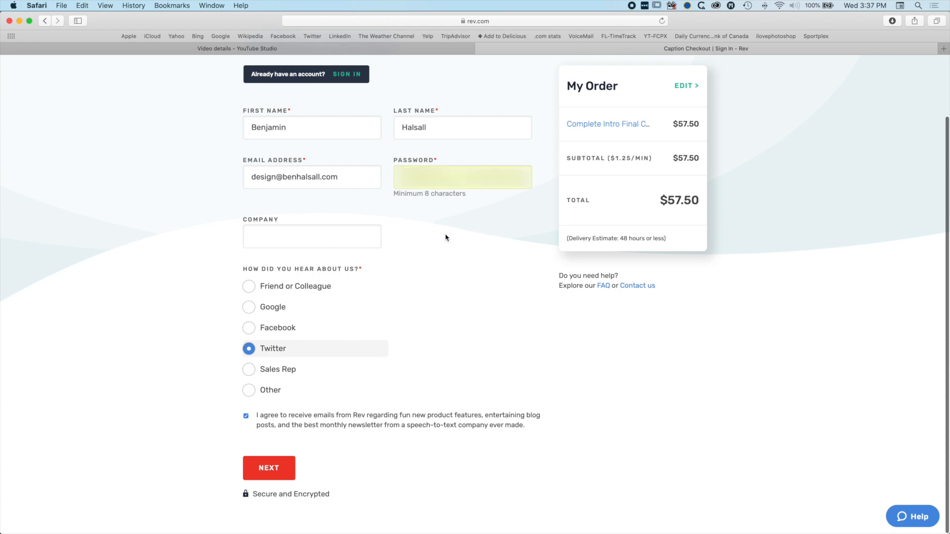
pyautogui.scroll(-3)
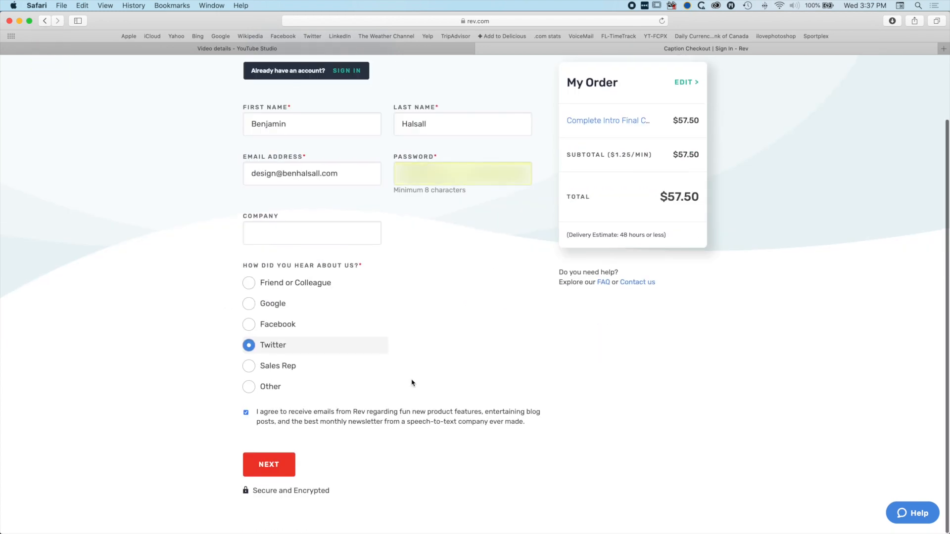
# Step: Pay by card and place the $57.50 caption order
pyautogui.click(268, 465)
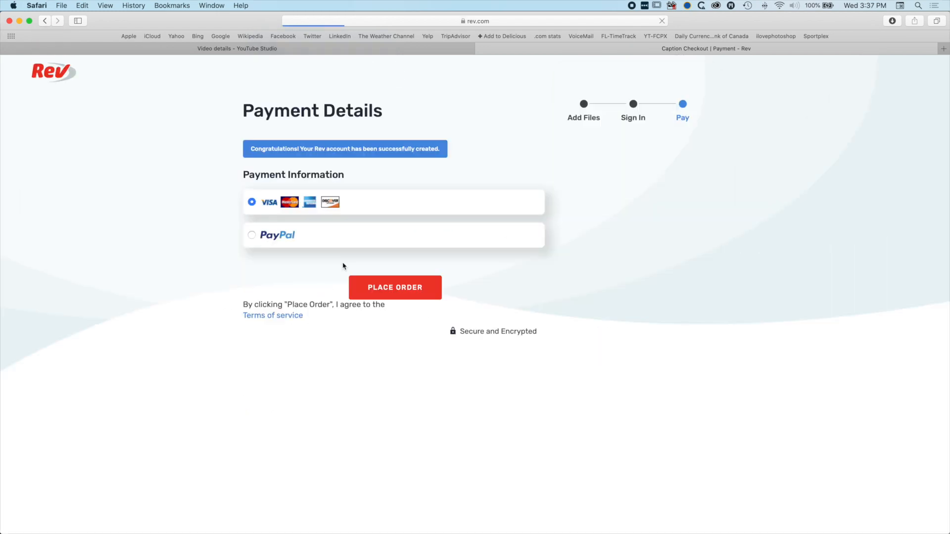
pyautogui.click(251, 202)
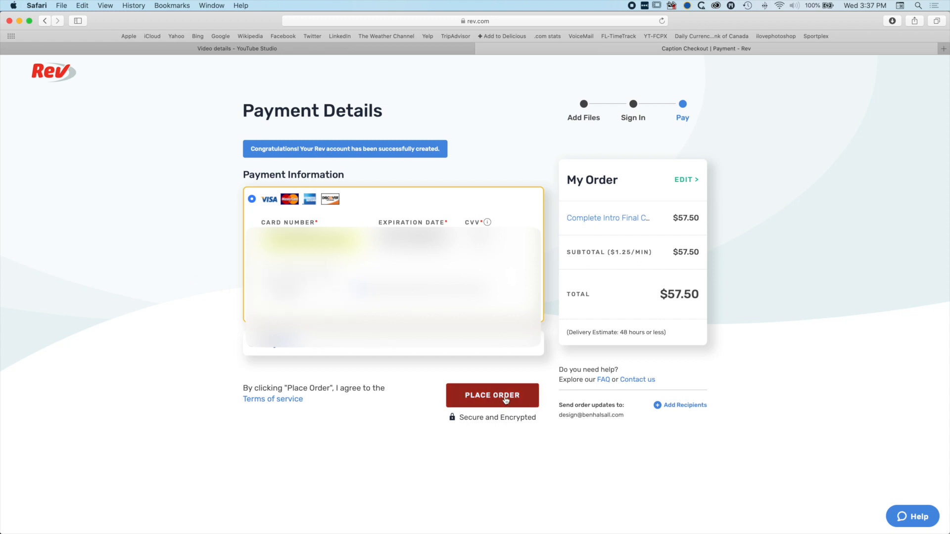
pyautogui.click(492, 395)
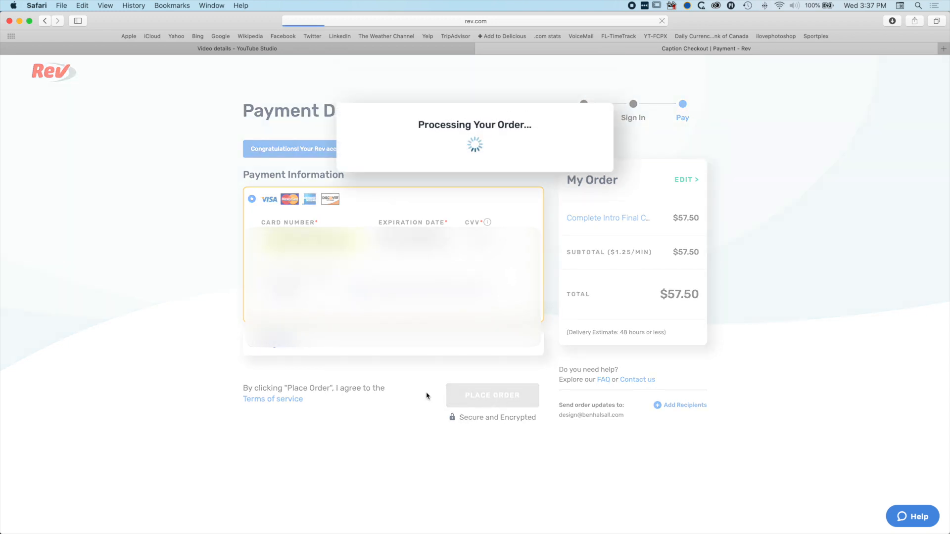
# Step: Let the order finish processing and dismiss the 'Improve order quality' tips overlay
pyautogui.click(491, 396)
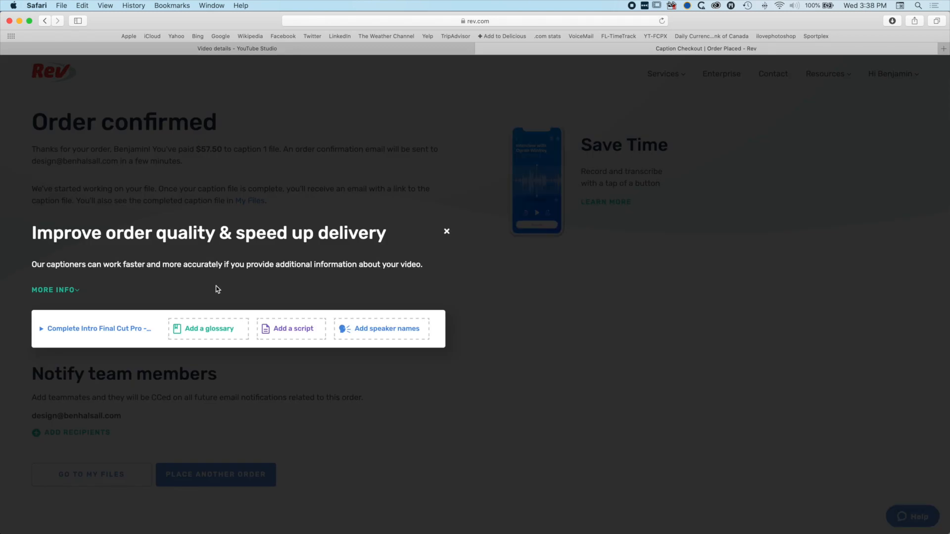
pyautogui.moveTo(216, 292)
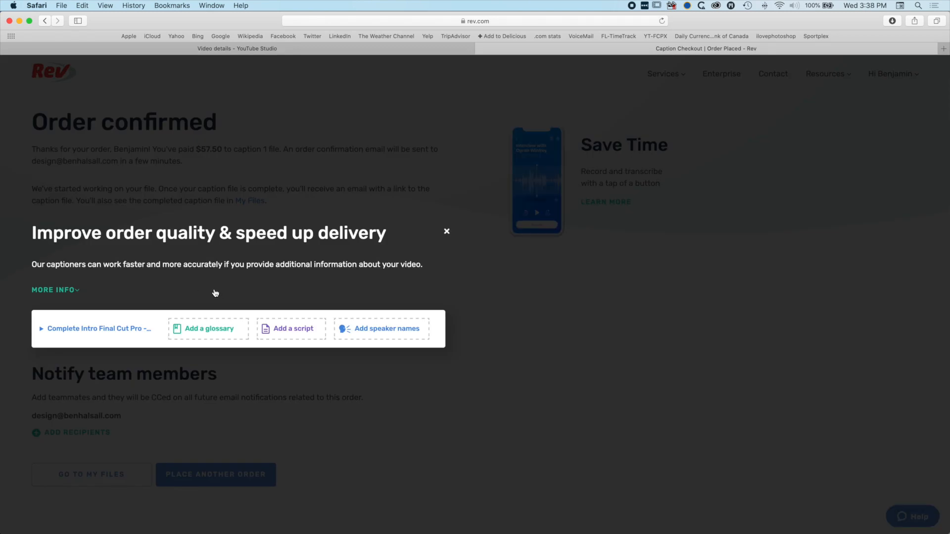
pyautogui.moveTo(207, 328)
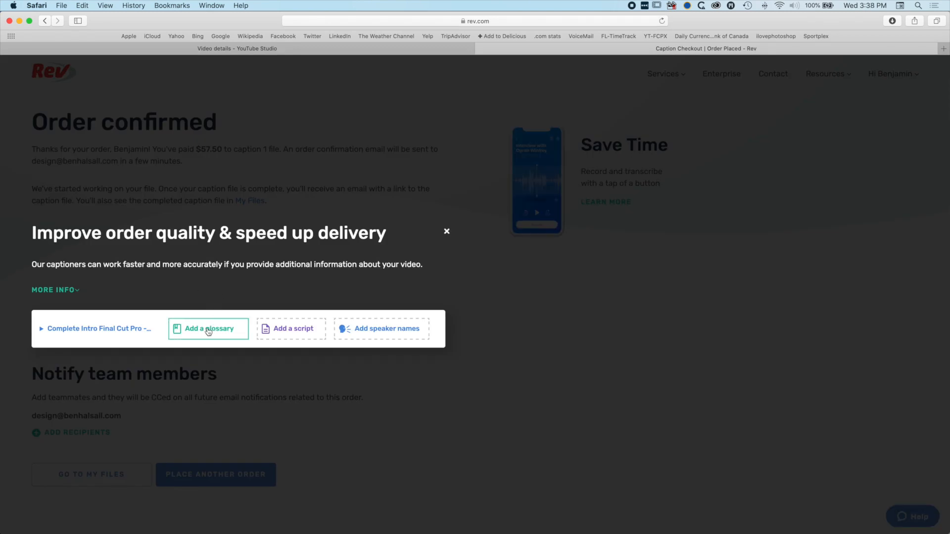
pyautogui.click(207, 328)
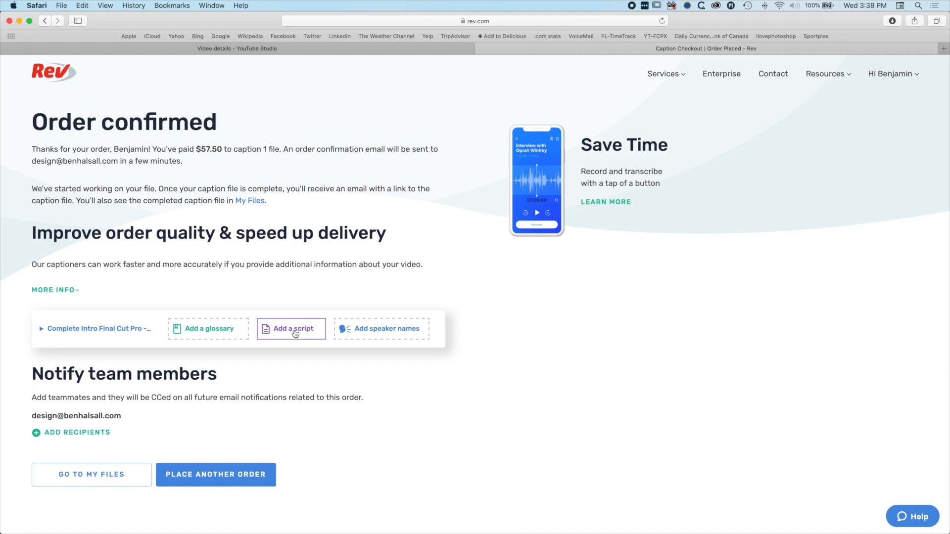
pyautogui.click(291, 329)
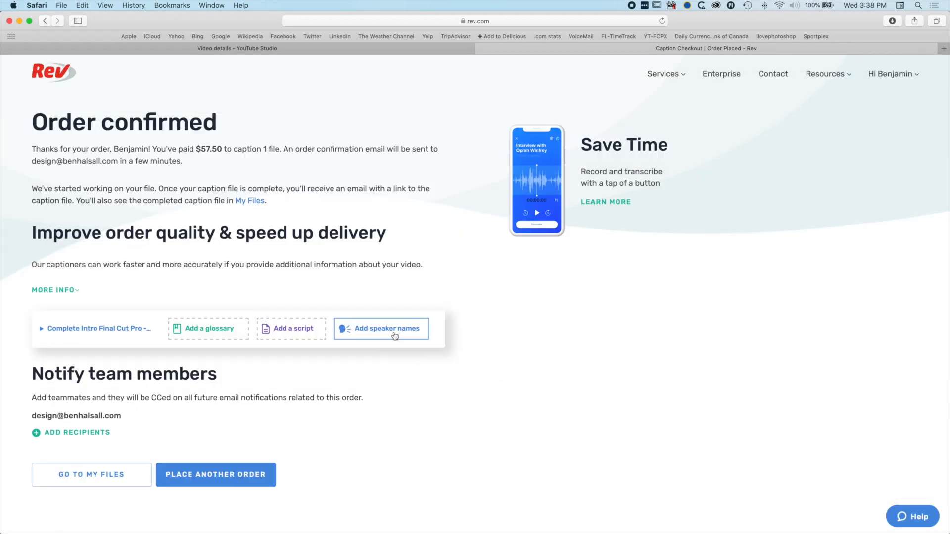
pyautogui.moveTo(429, 380)
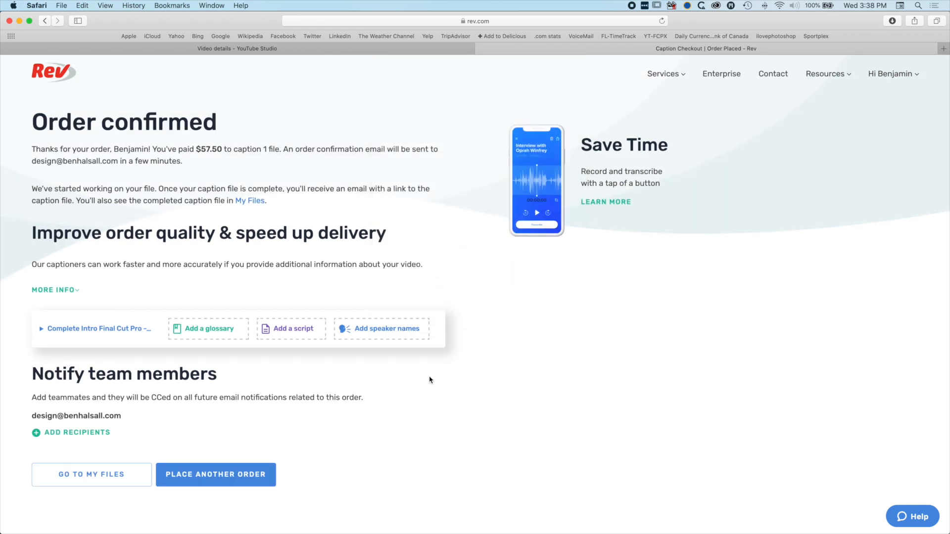
pyautogui.moveTo(357, 388)
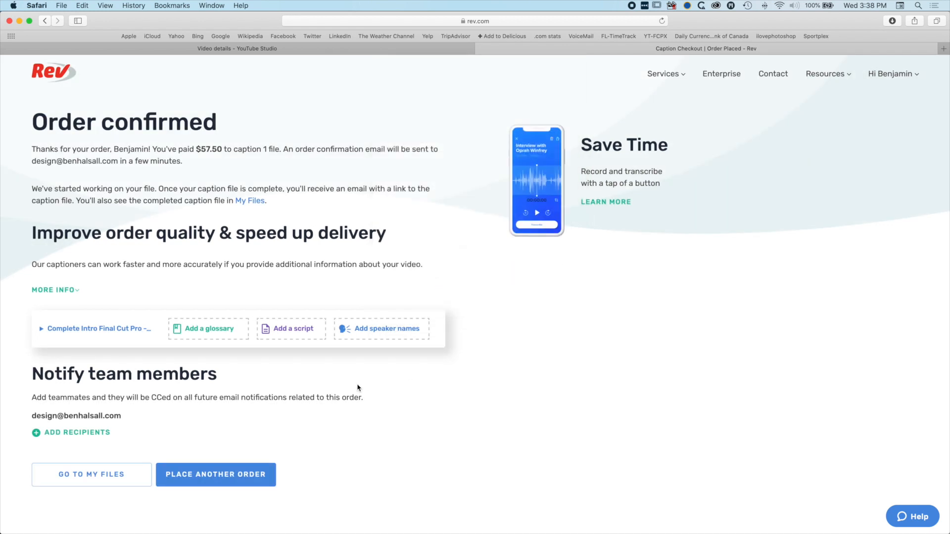
pyautogui.moveTo(144, 409)
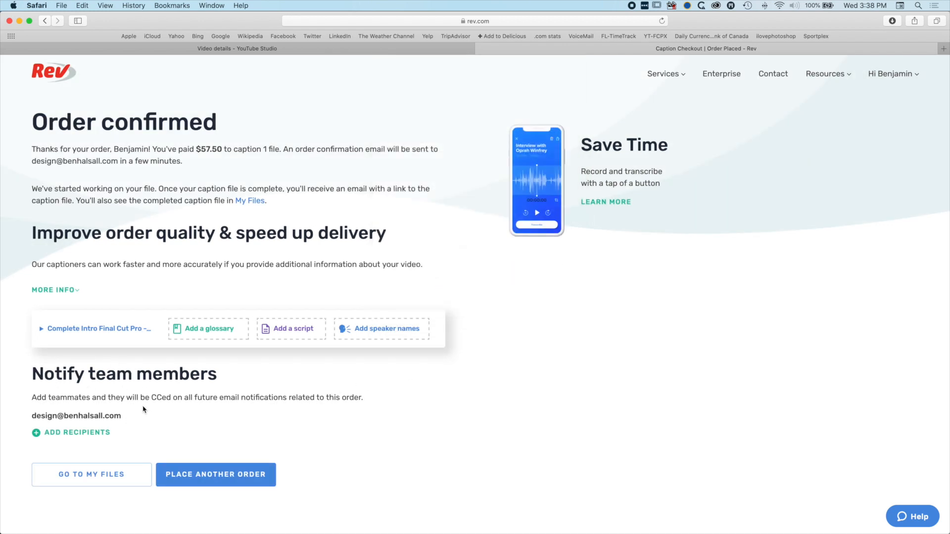
pyautogui.moveTo(520, 416)
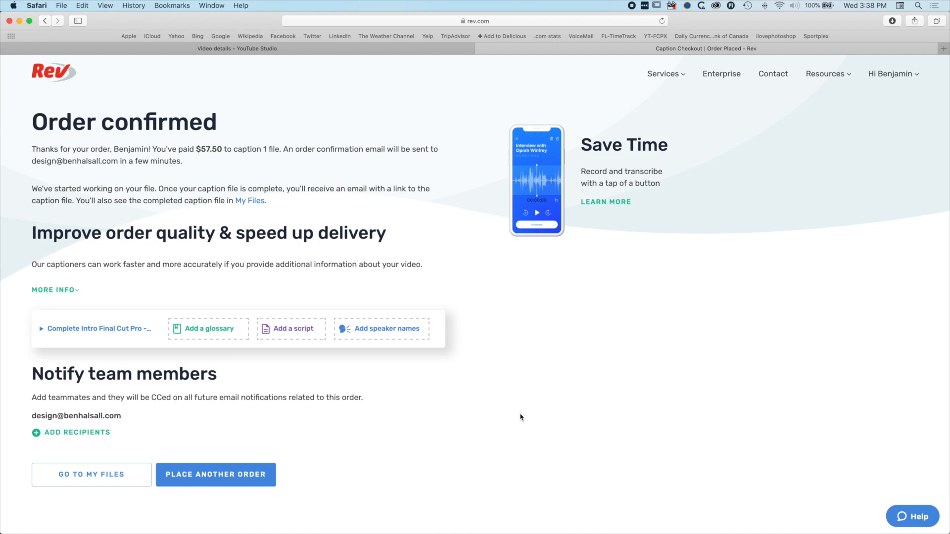
pyautogui.moveTo(321, 127)
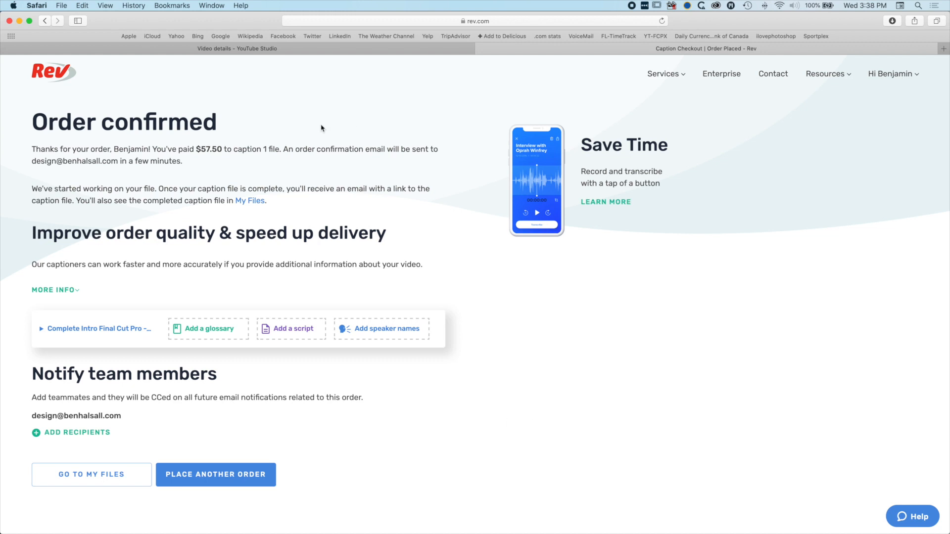
pyautogui.moveTo(297, 219)
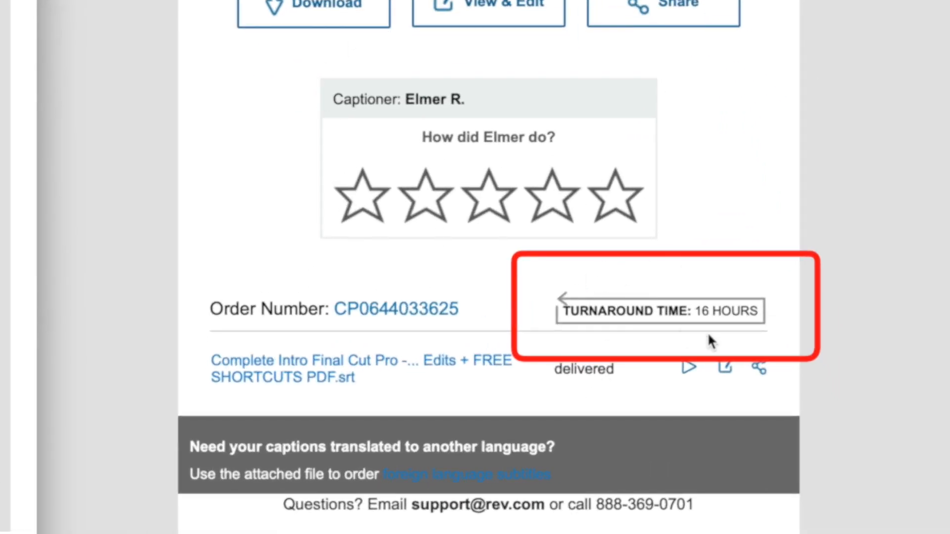
pyautogui.moveTo(787, 100)
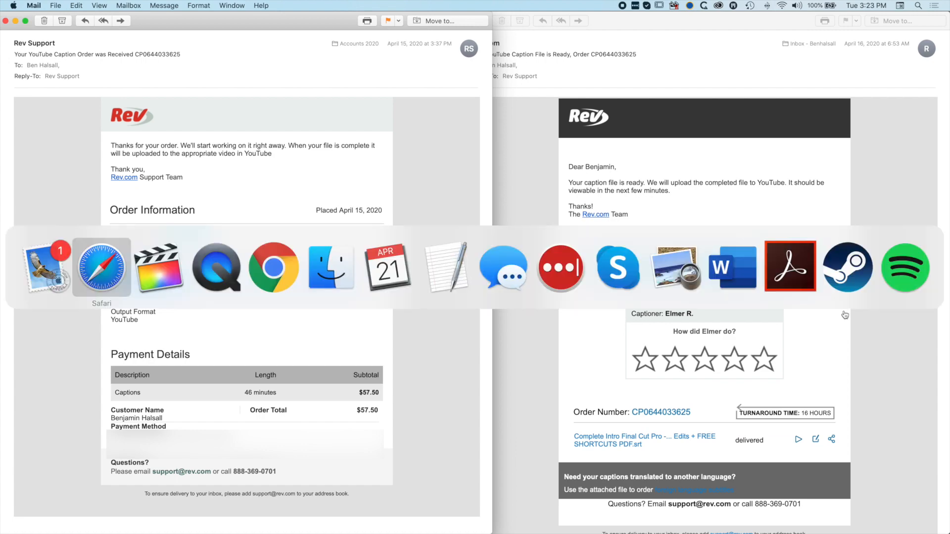
# Step: Review the English subtitles list in YouTube Studio and open the video's watch page
pyautogui.click(101, 268)
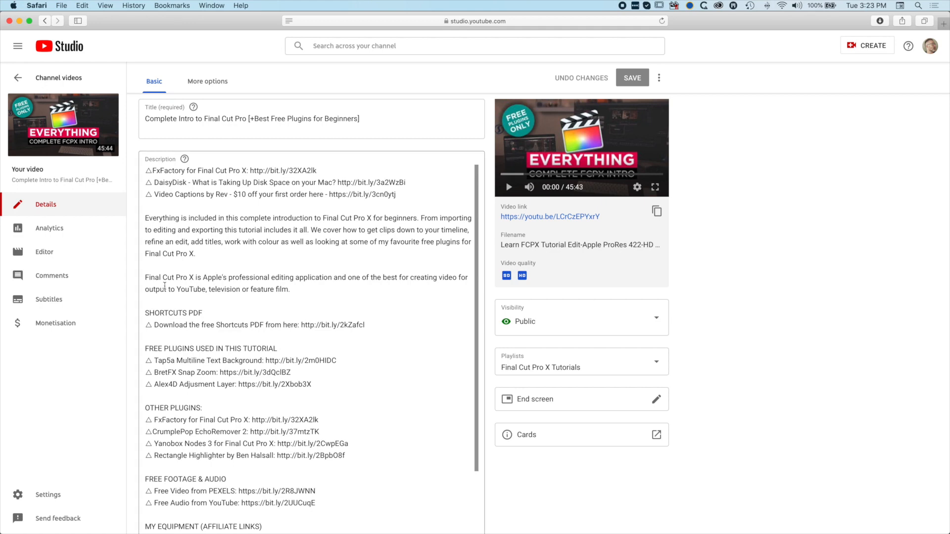
pyautogui.moveTo(55, 323)
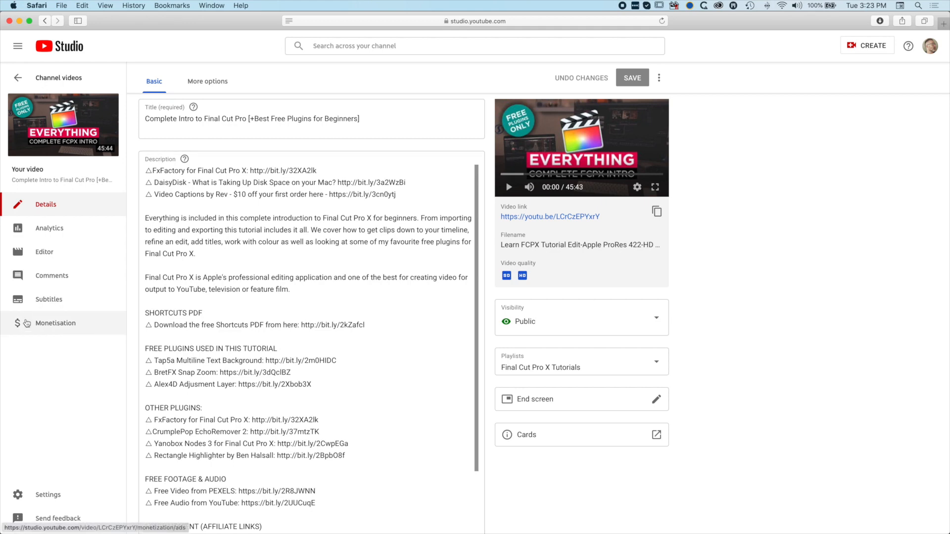
pyautogui.moveTo(42, 297)
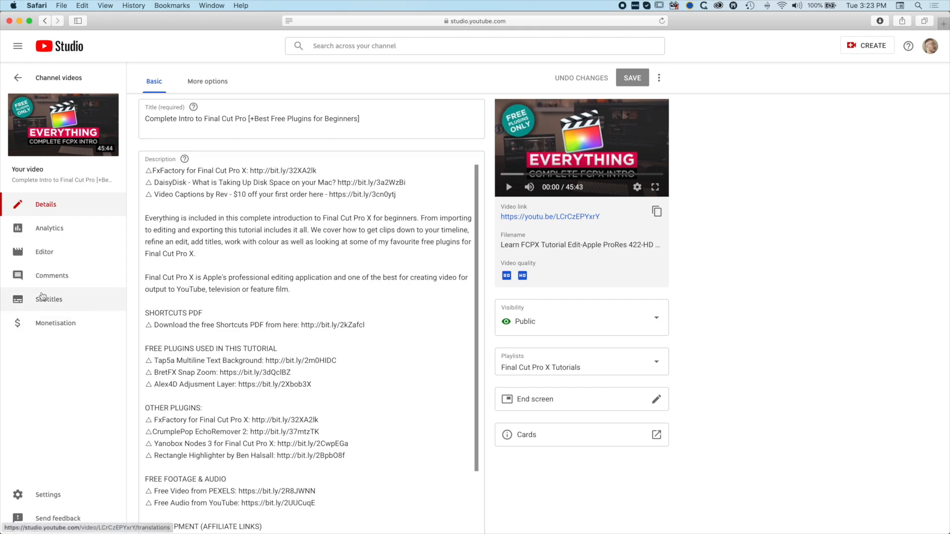
pyautogui.click(49, 299)
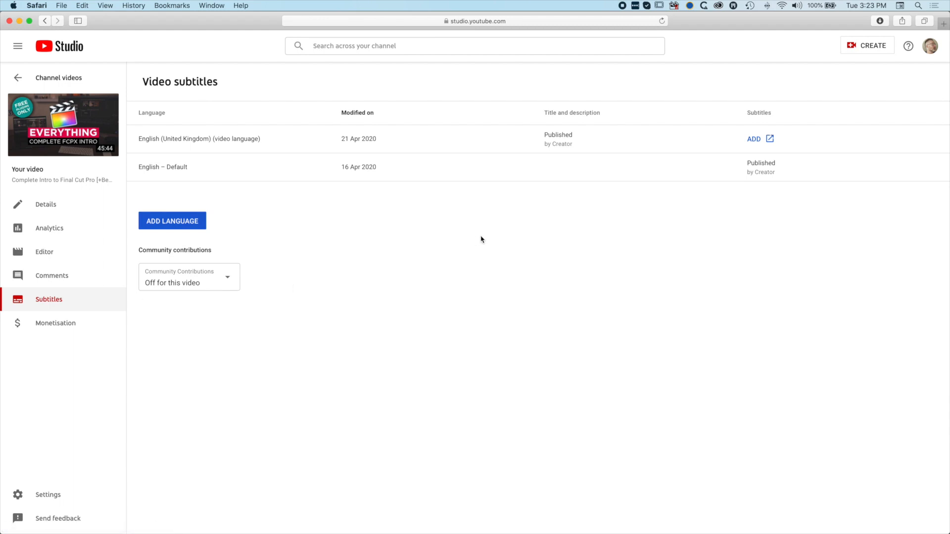
pyautogui.moveTo(357, 138)
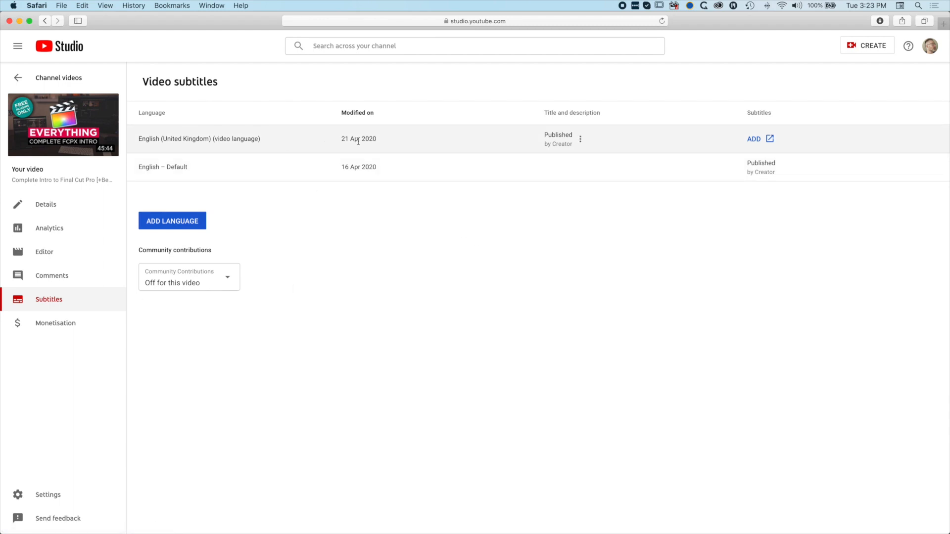
pyautogui.moveTo(702, 148)
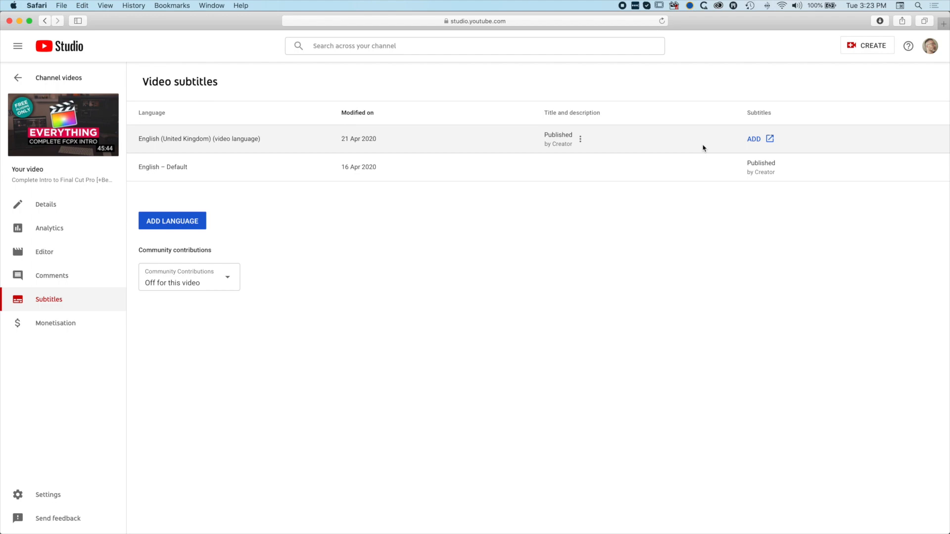
pyautogui.click(754, 138)
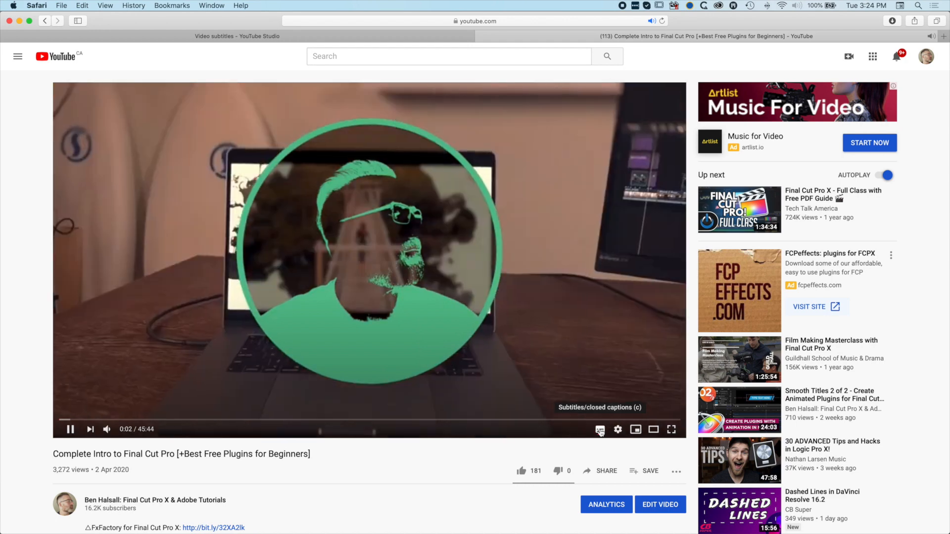
# Step: Turn on CC and play the Final Cut Pro video to watch the Rev captions
pyautogui.click(599, 429)
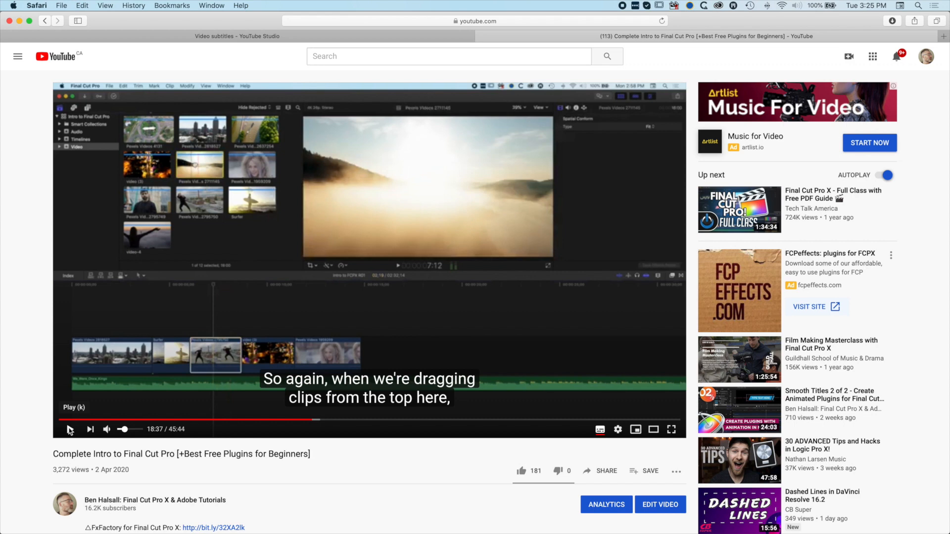
pyautogui.click(420, 421)
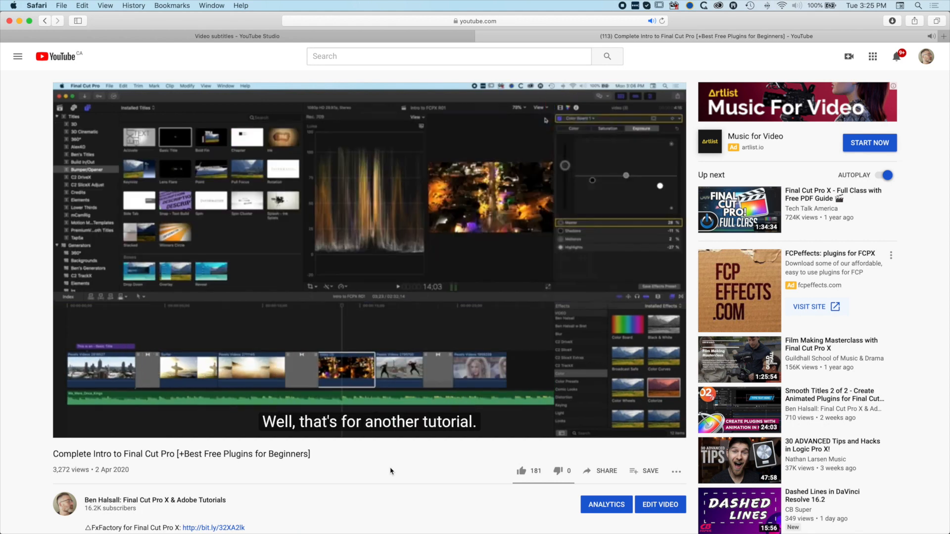
pyautogui.click(539, 108)
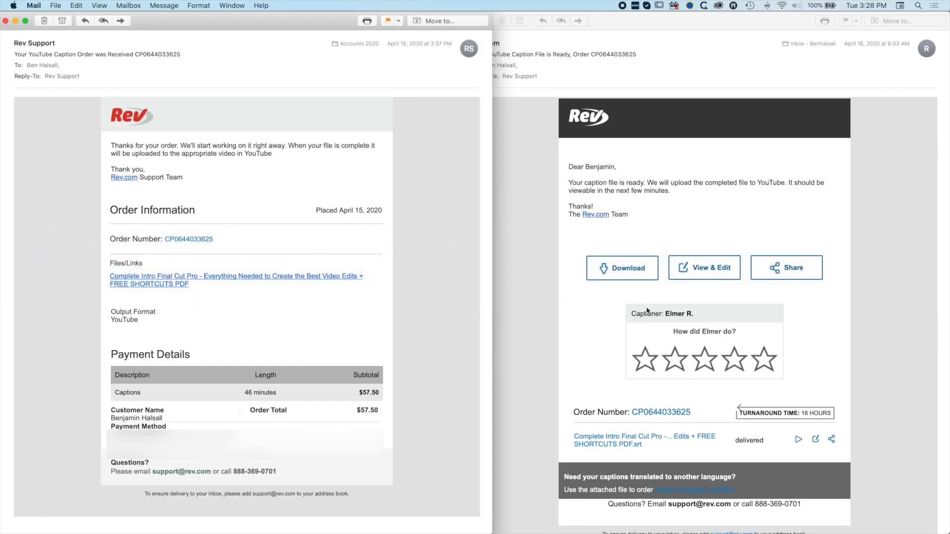
pyautogui.moveTo(705, 330)
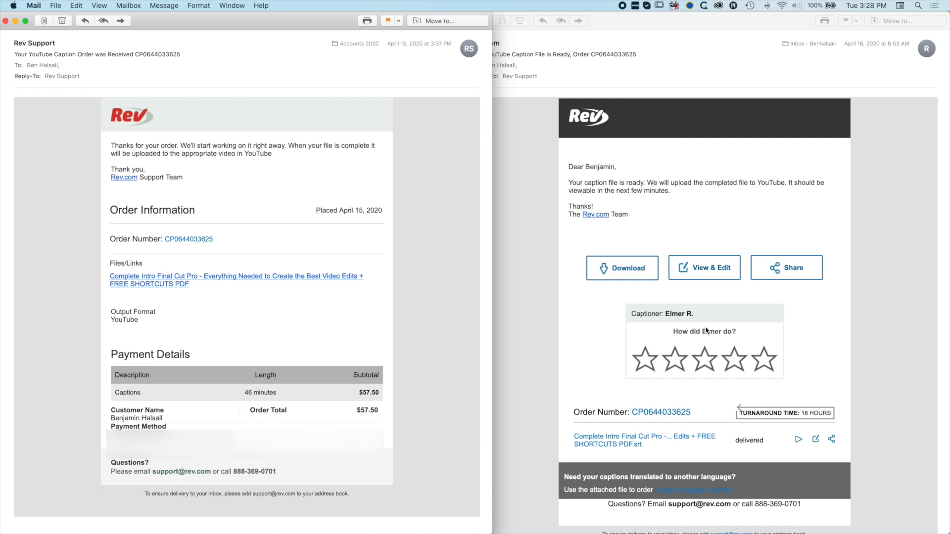
pyautogui.moveTo(599, 313)
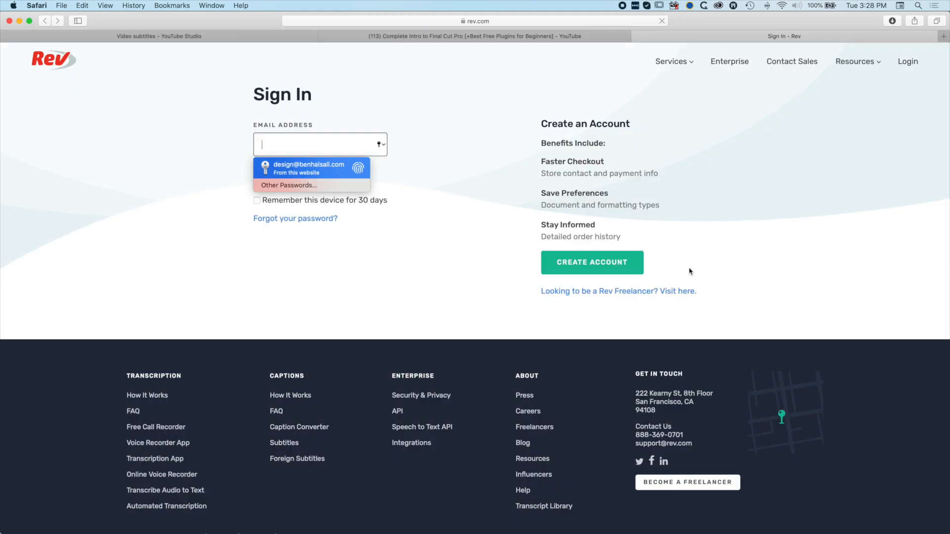
# Step: Sign in to Rev with the saved autofill login
pyautogui.click(310, 168)
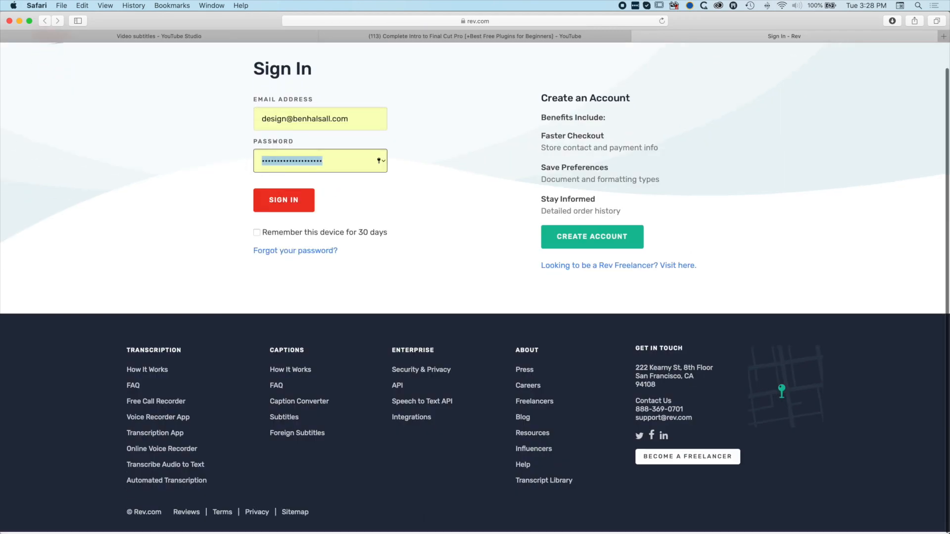
pyautogui.click(283, 200)
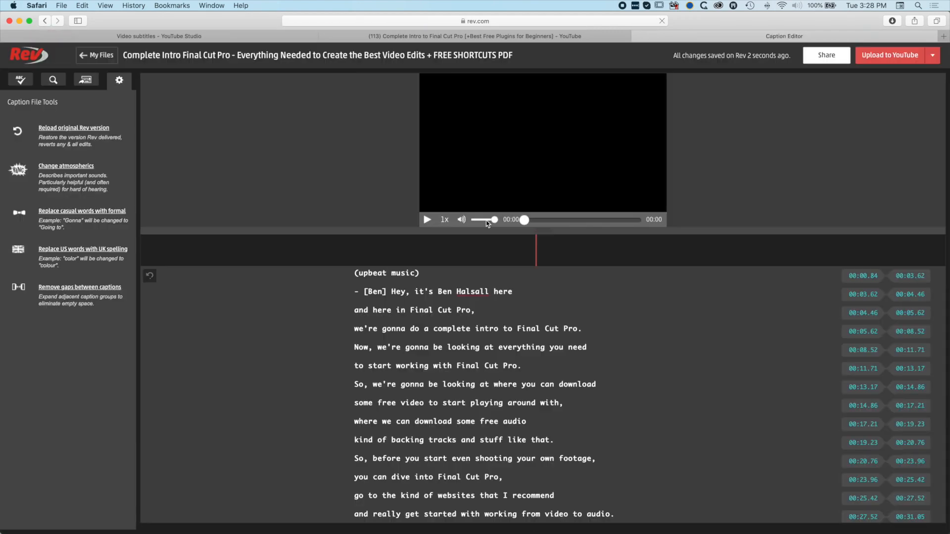
pyautogui.click(427, 219)
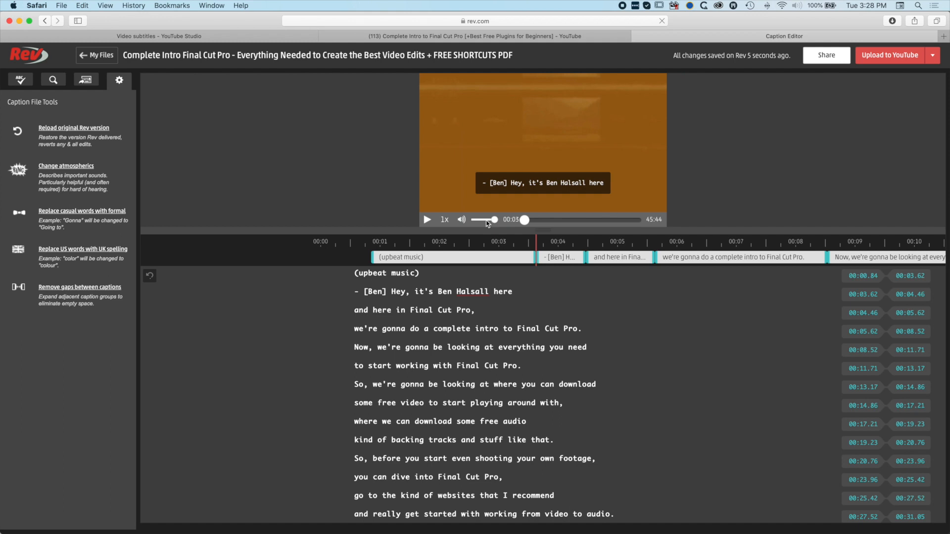
pyautogui.scroll(-3)
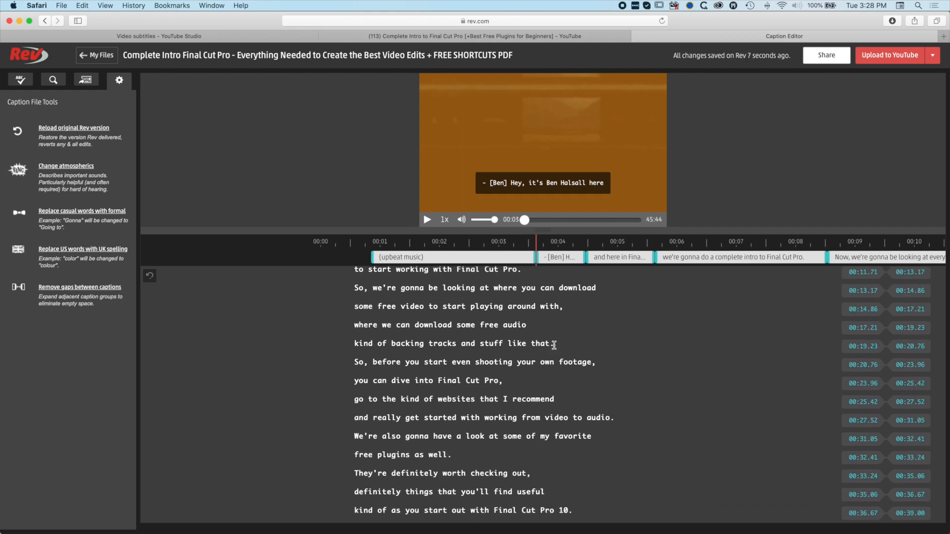
pyautogui.scroll(-3)
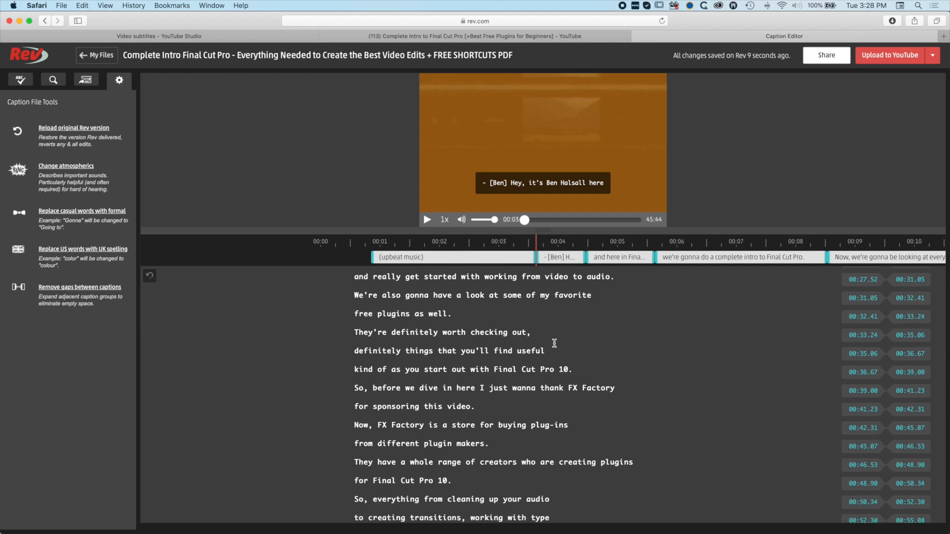
pyautogui.click(448, 349)
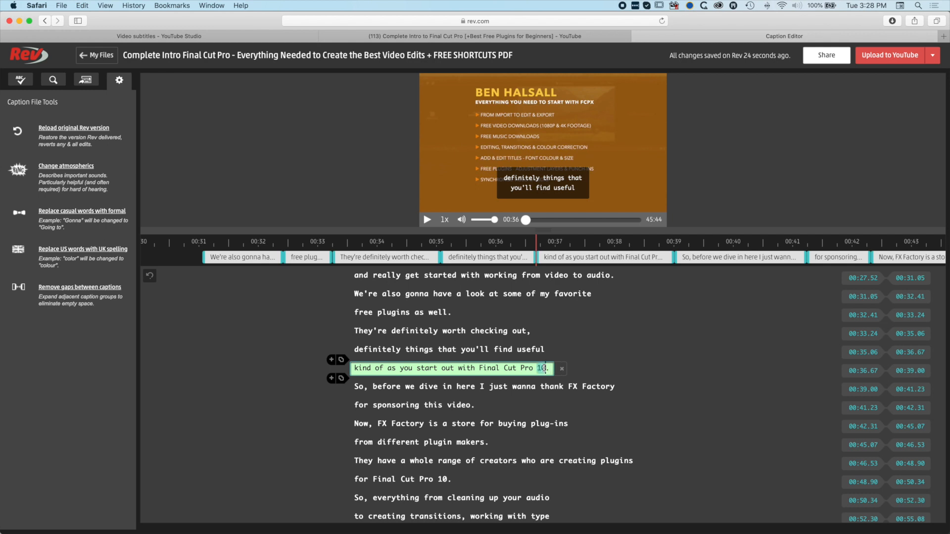
pyautogui.write('X')
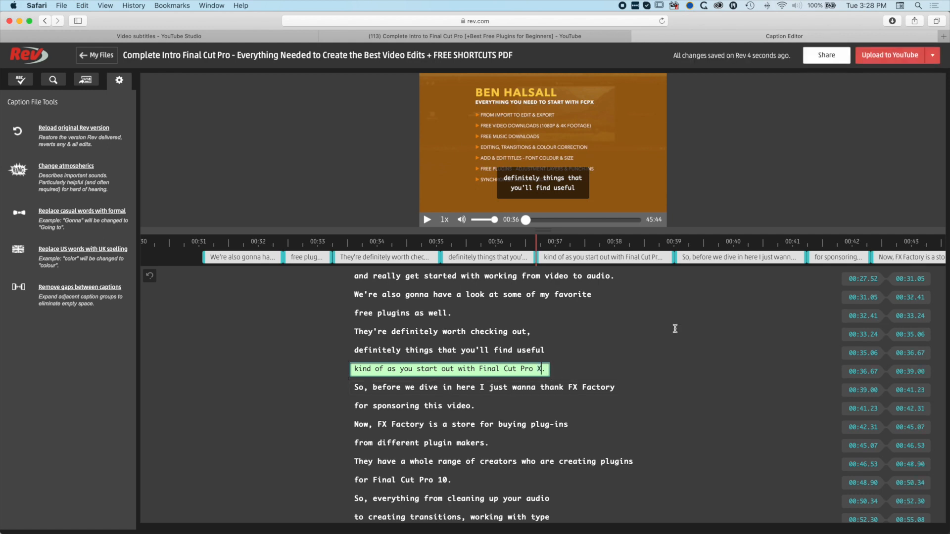
pyautogui.moveTo(644, 376)
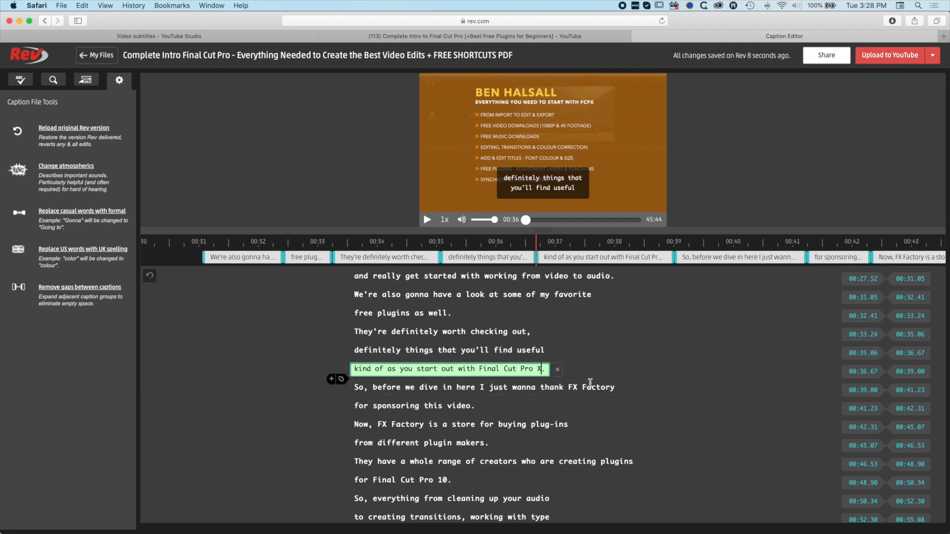
pyautogui.scroll(-3)
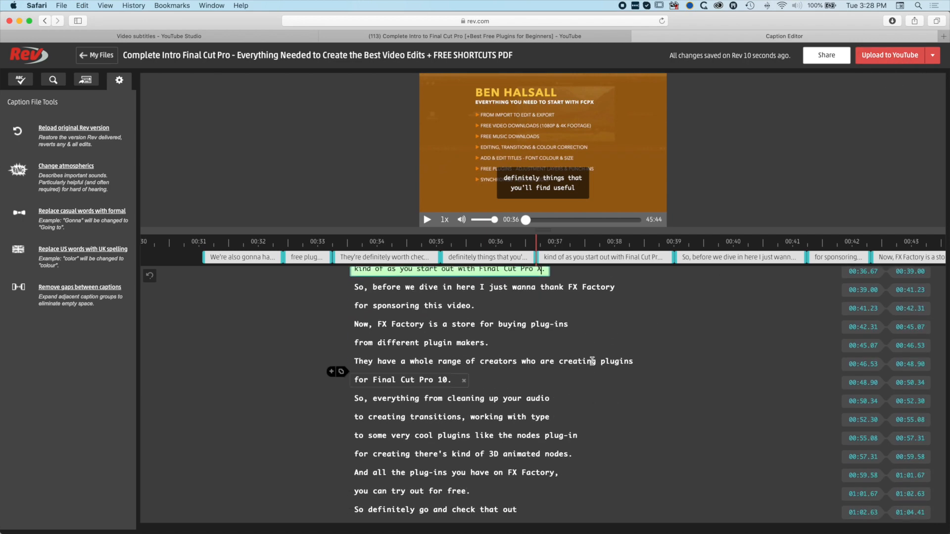
pyautogui.scroll(3)
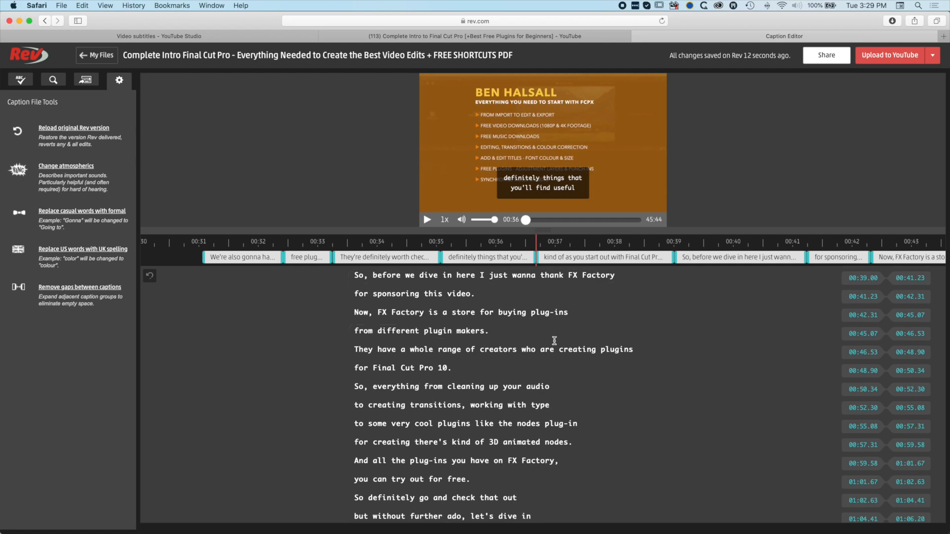
pyautogui.scroll(-3)
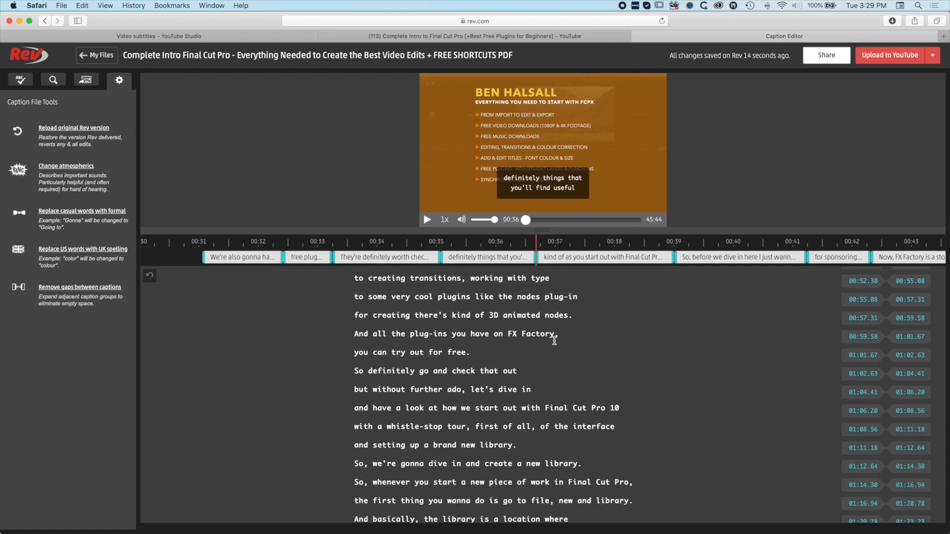
pyautogui.scroll(-3)
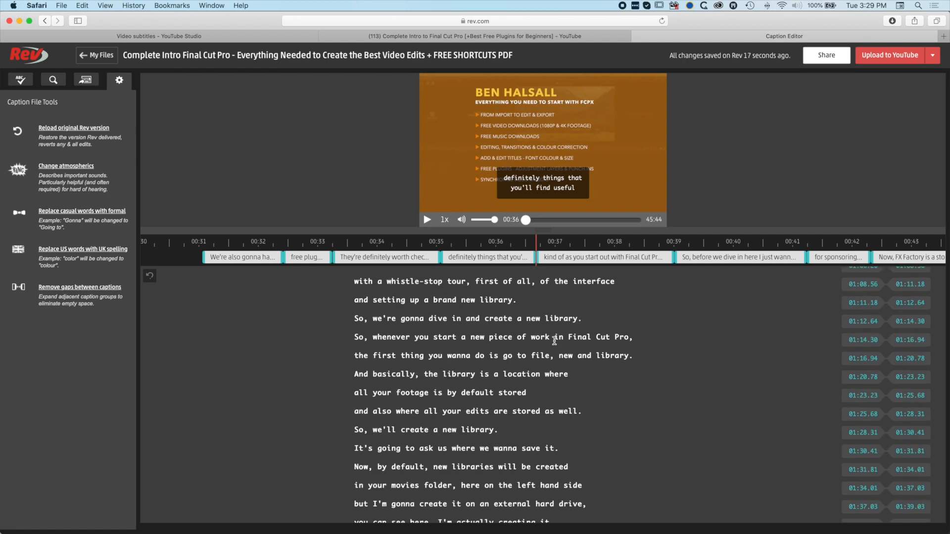
pyautogui.scroll(-3)
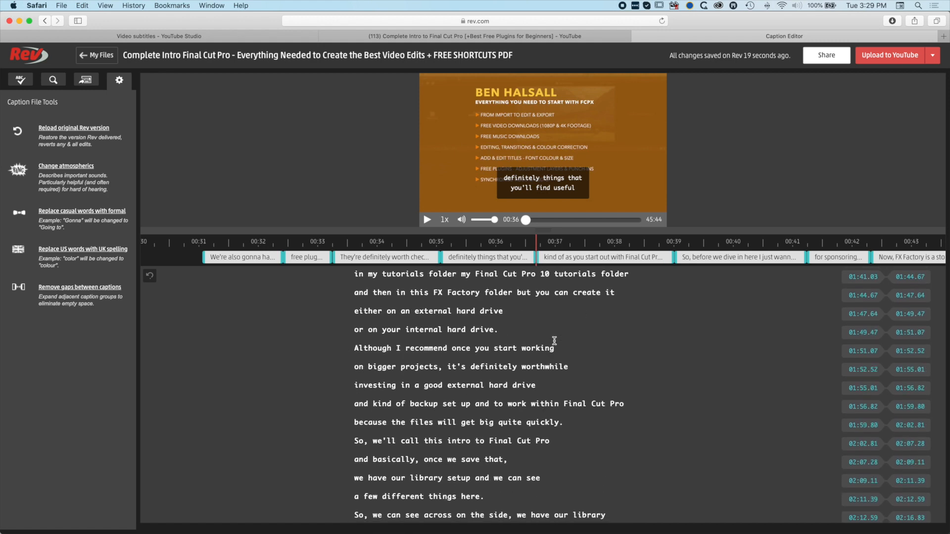
pyautogui.scroll(3)
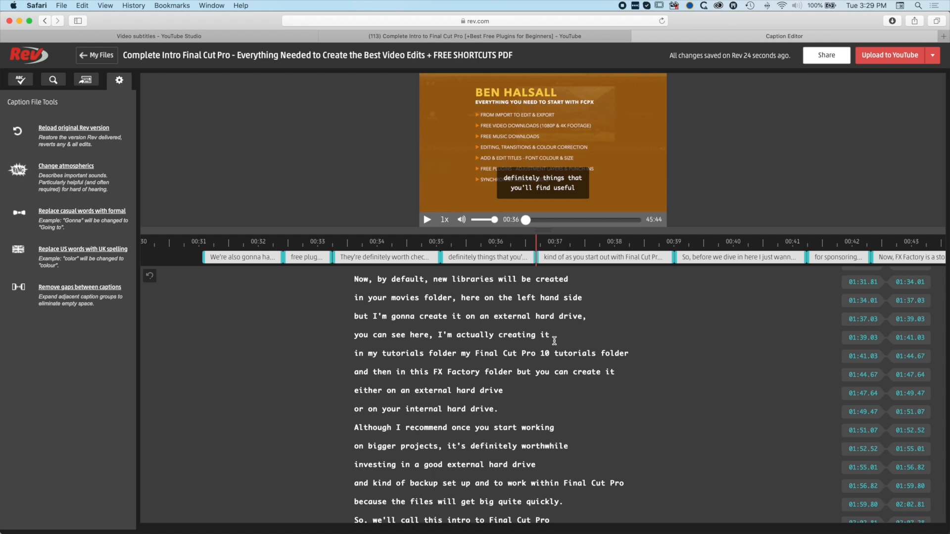
pyautogui.scroll(-3)
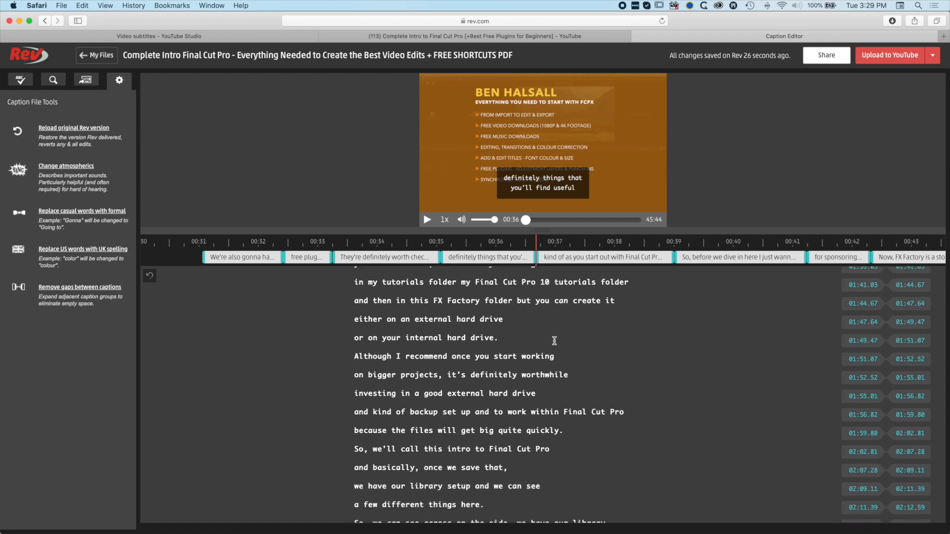
pyautogui.scroll(-3)
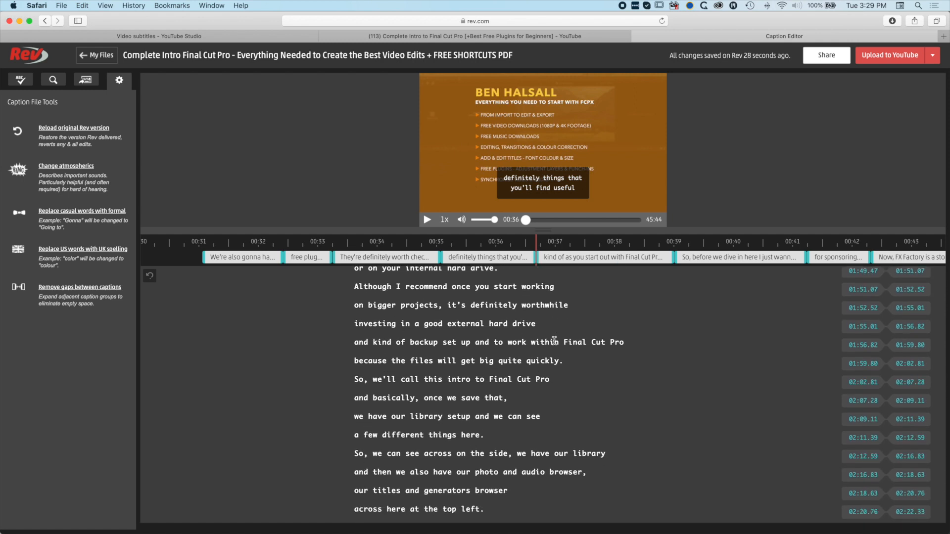
pyautogui.scroll(-3)
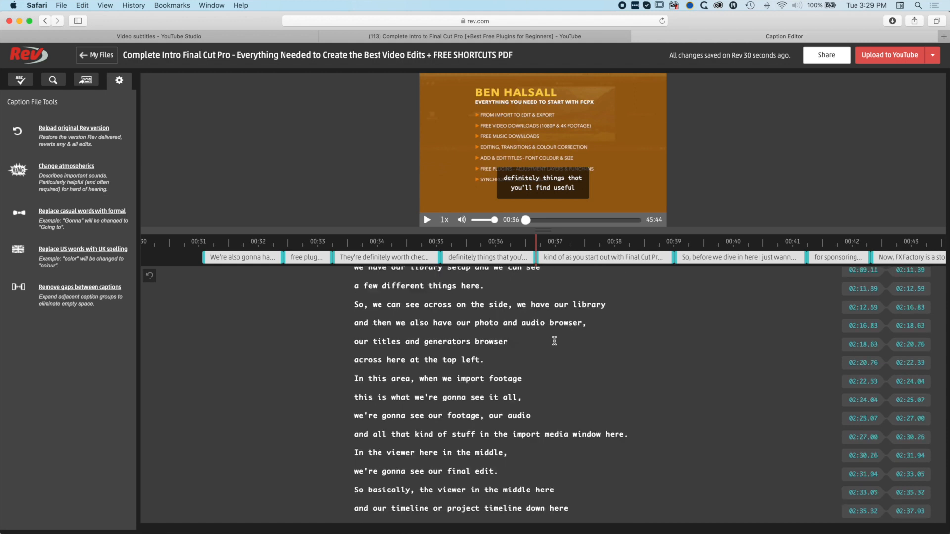
pyautogui.scroll(-3)
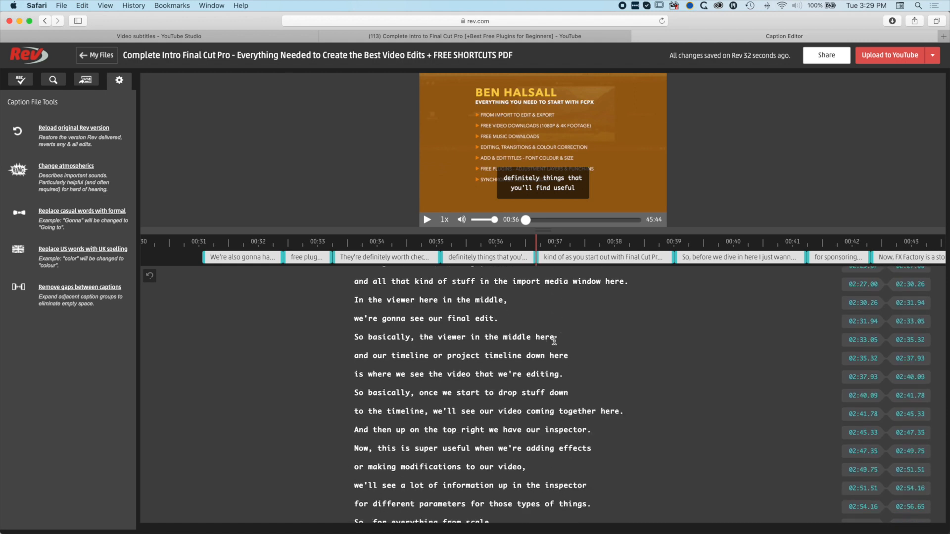
pyautogui.scroll(-3)
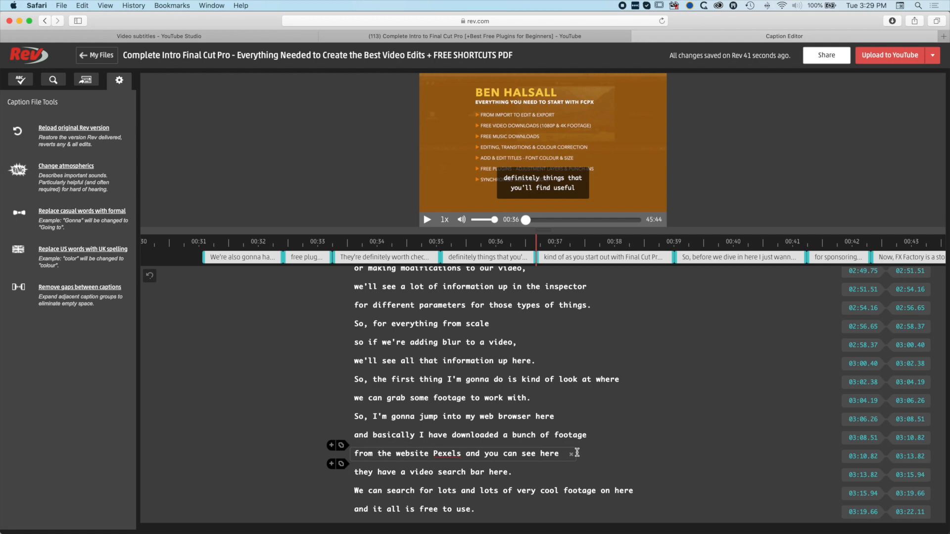
pyautogui.scroll(-3)
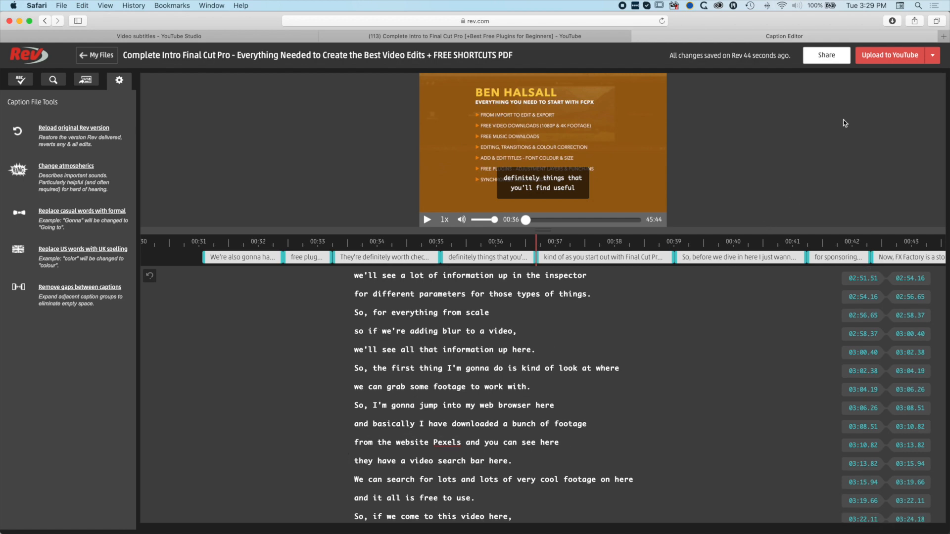
pyautogui.click(890, 55)
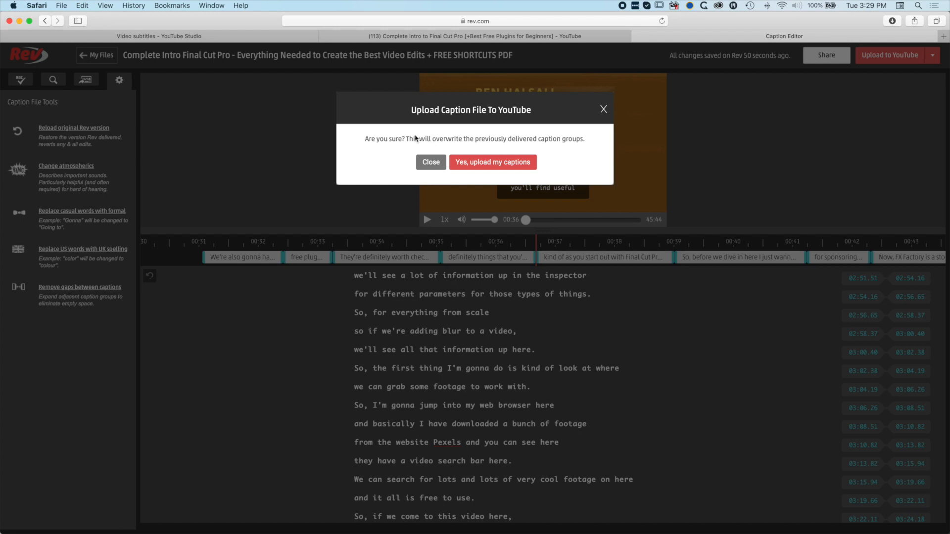
pyautogui.moveTo(442, 139)
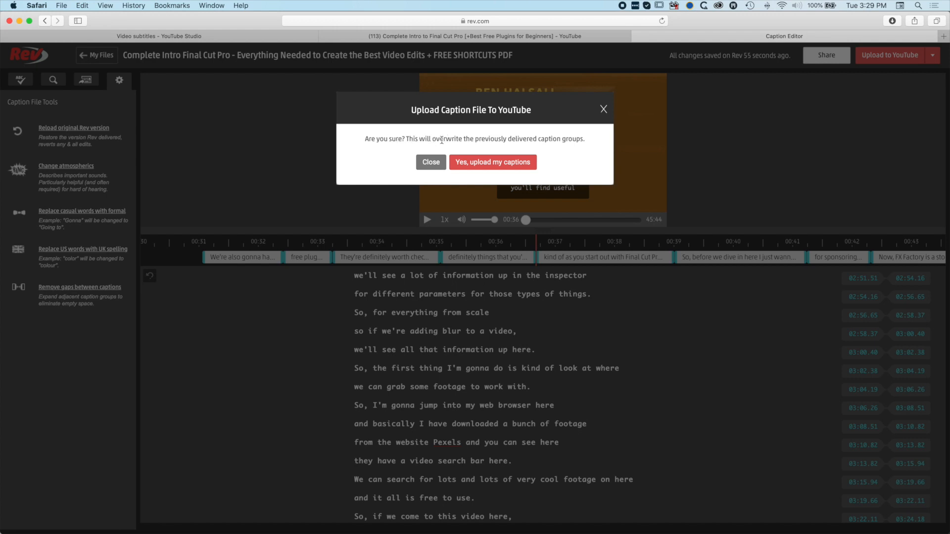
pyautogui.moveTo(493, 162)
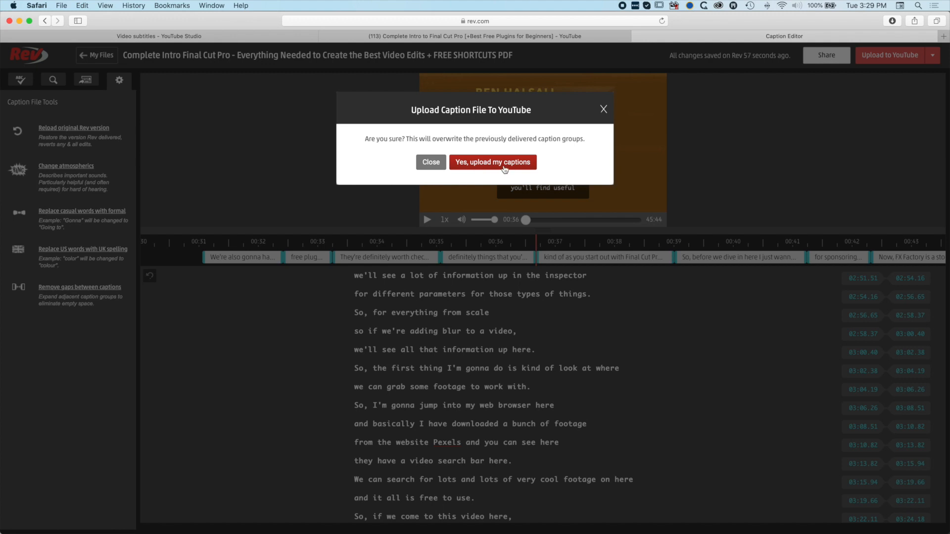
# Step: Confirm 'Yes, upload my captions' to overwrite YouTube captions and close the success message
pyautogui.click(492, 162)
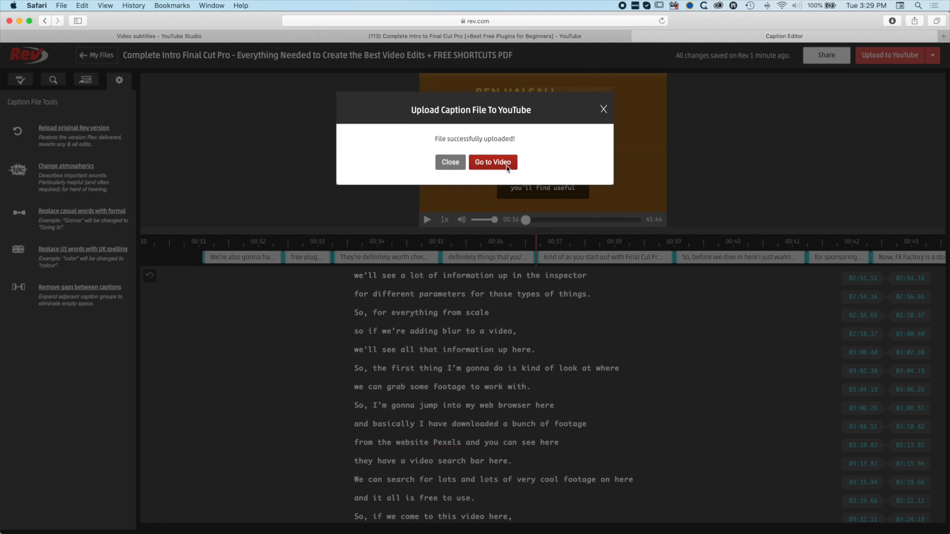
pyautogui.moveTo(493, 165)
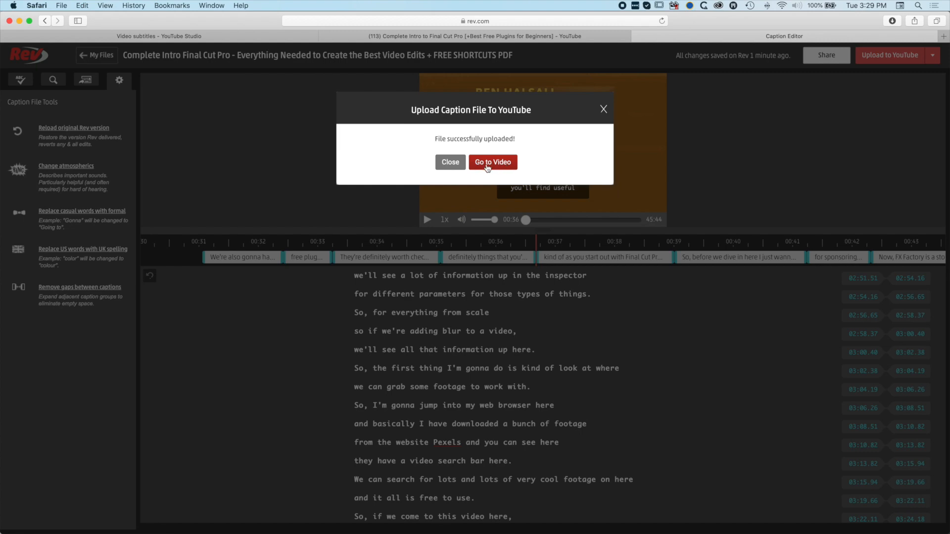
pyautogui.click(450, 162)
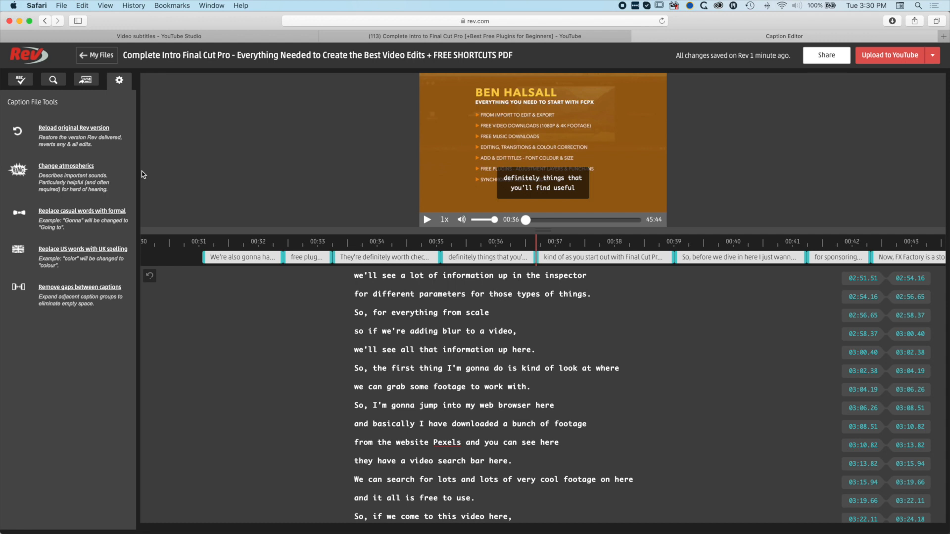
pyautogui.moveTo(66, 165)
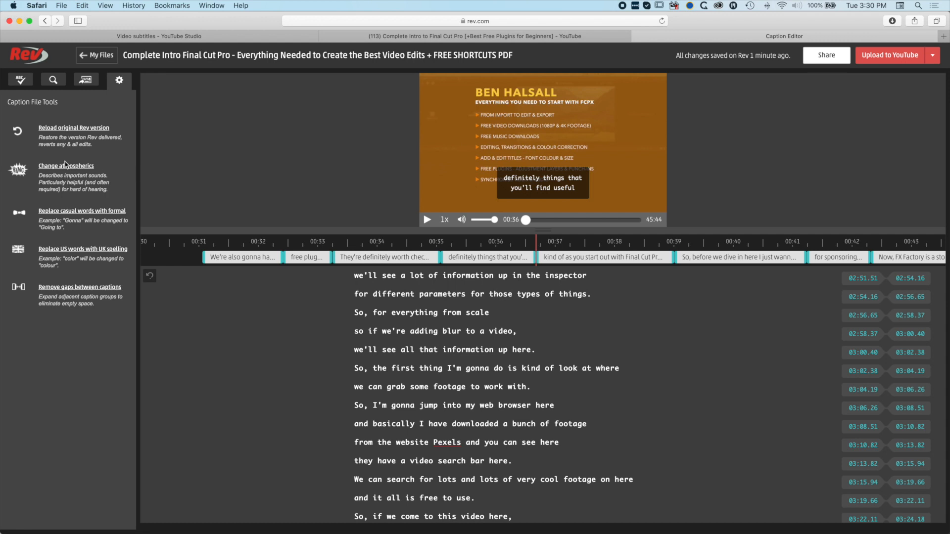
pyautogui.click(65, 166)
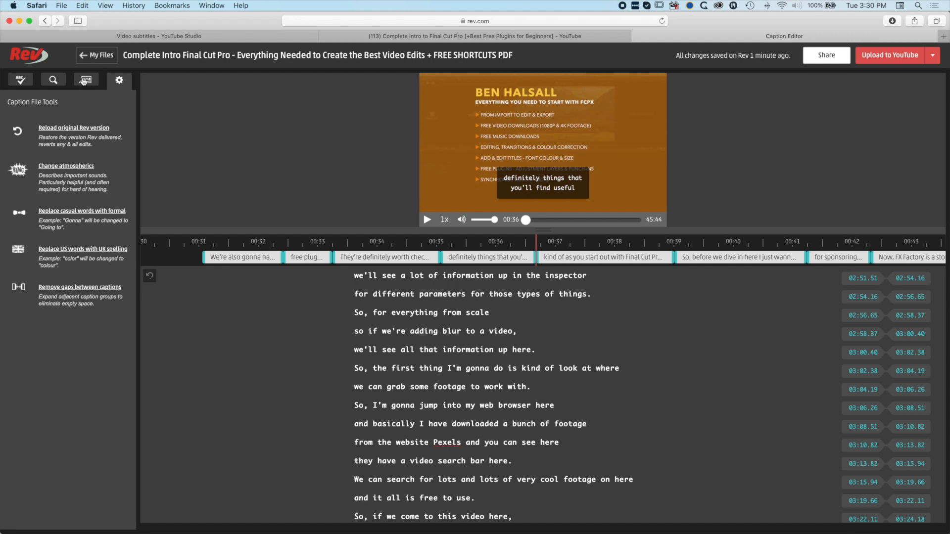
pyautogui.click(19, 79)
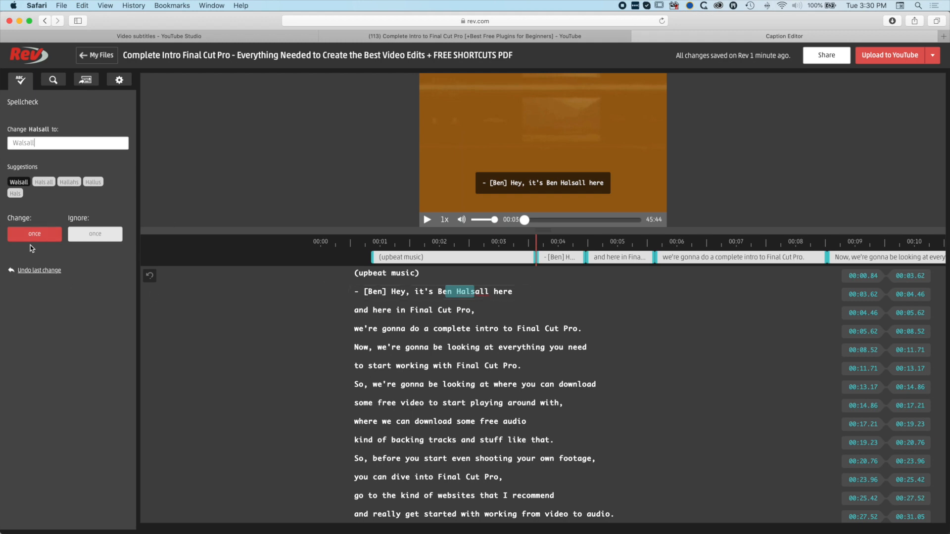
# Step: Ignore the flagged words Halsall, Pexels, timecode and trackpad, then return to My Files
pyautogui.click(34, 234)
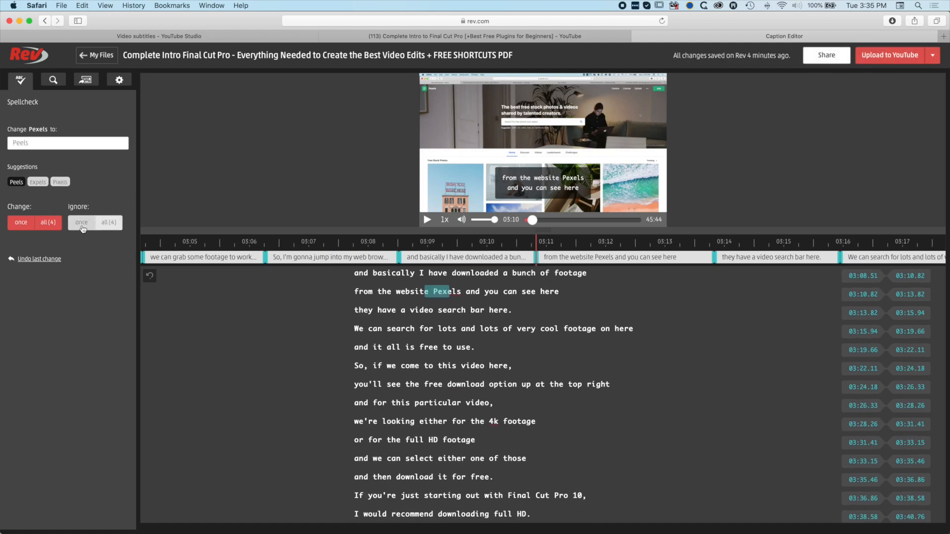
pyautogui.click(81, 222)
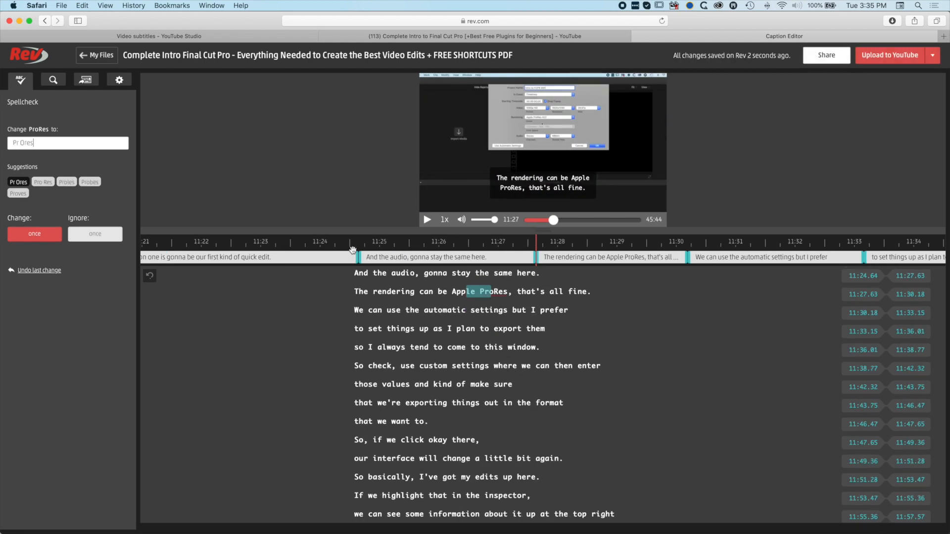
pyautogui.moveTo(189, 280)
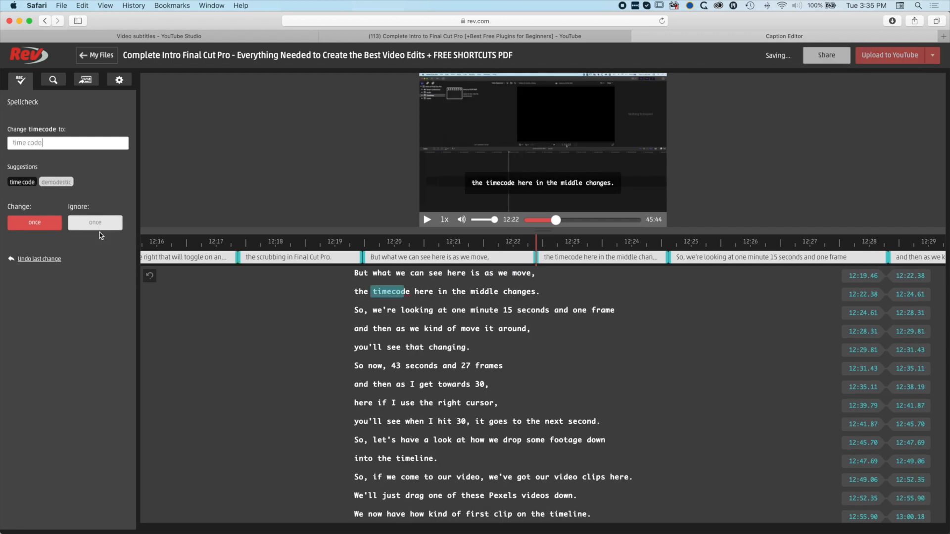
pyautogui.click(95, 222)
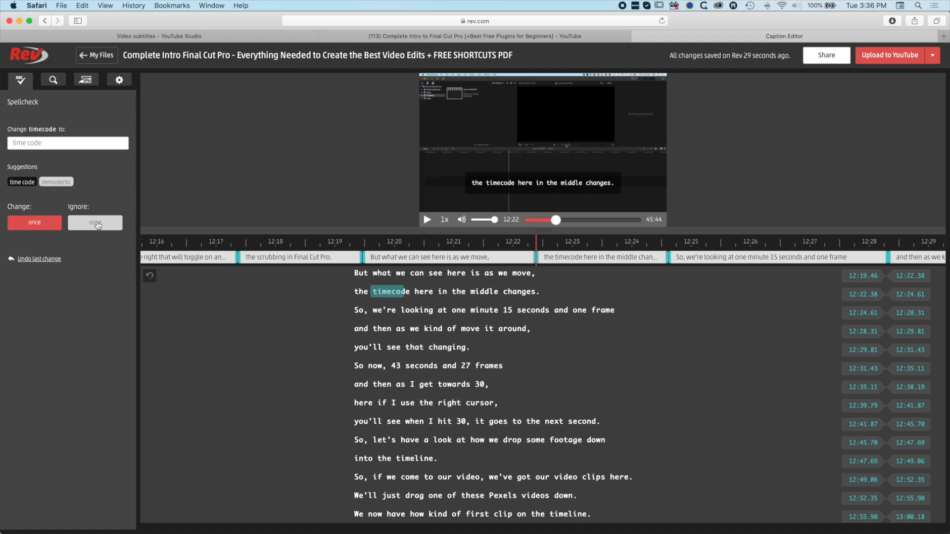
pyautogui.click(94, 222)
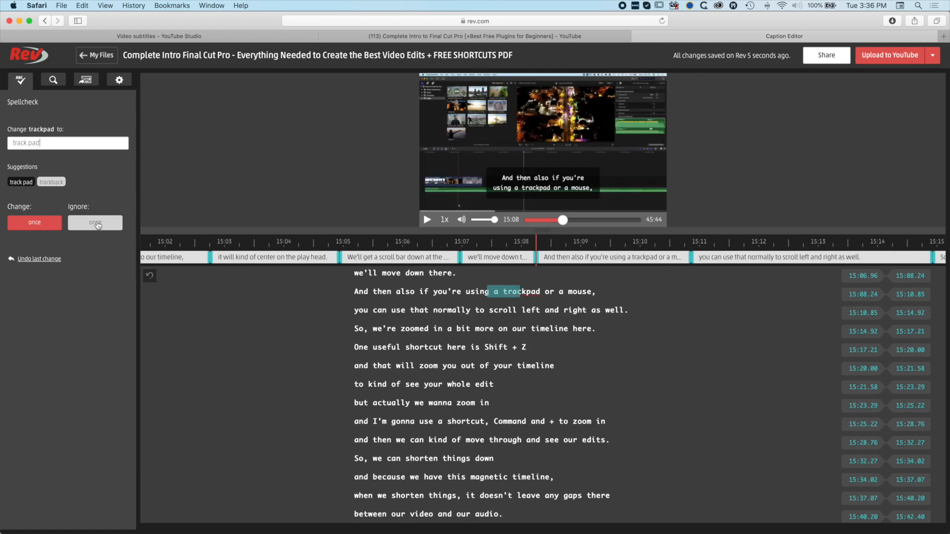
pyautogui.click(95, 222)
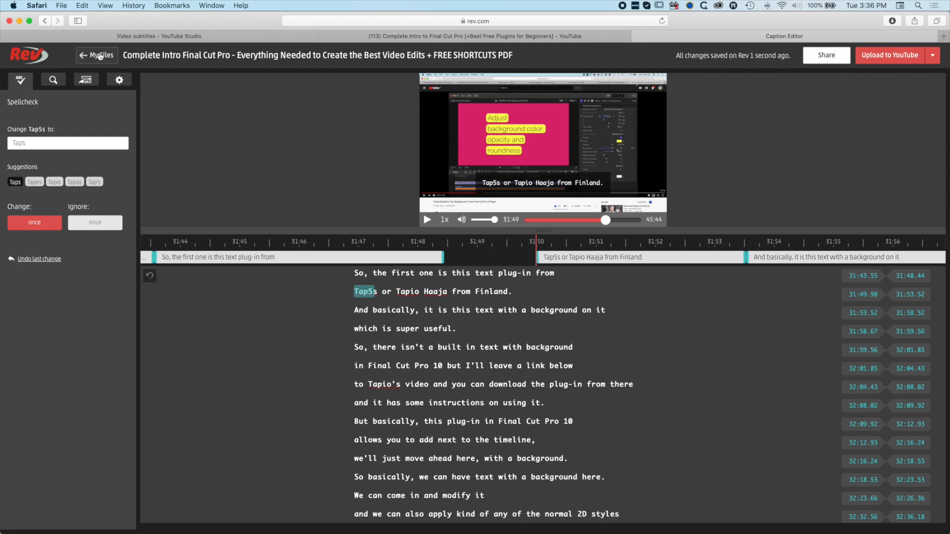
pyautogui.click(102, 55)
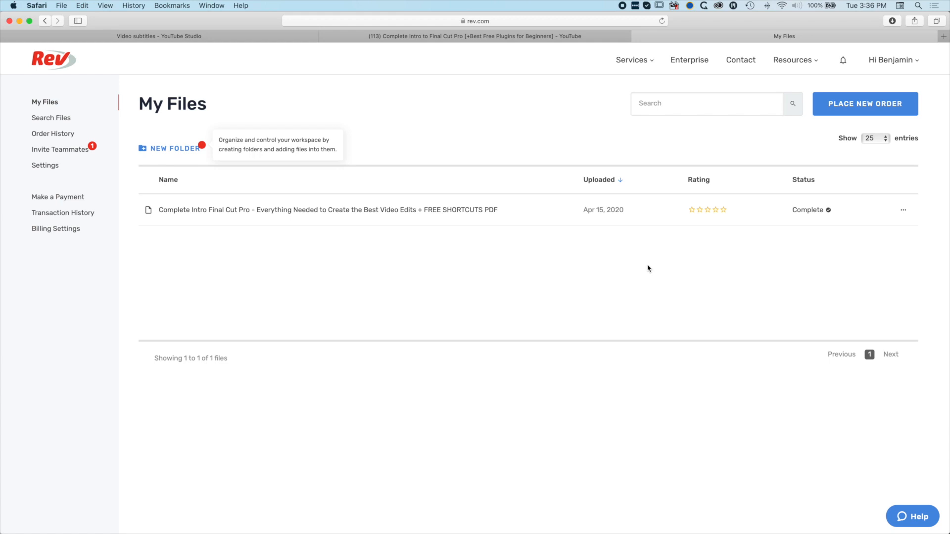
# Step: Rate the caption order five stars and submit the feedback 'It was grea'
pyautogui.click(723, 210)
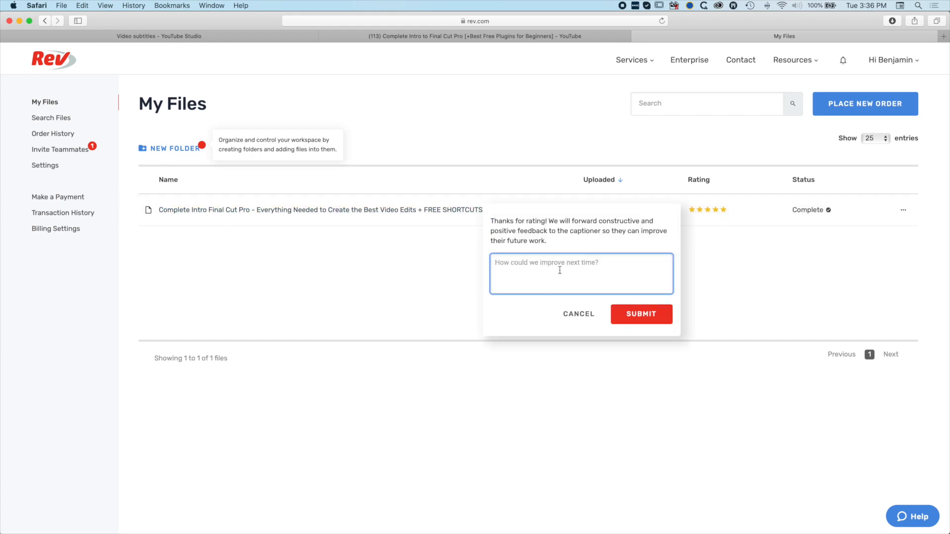
pyautogui.write('It was grea')
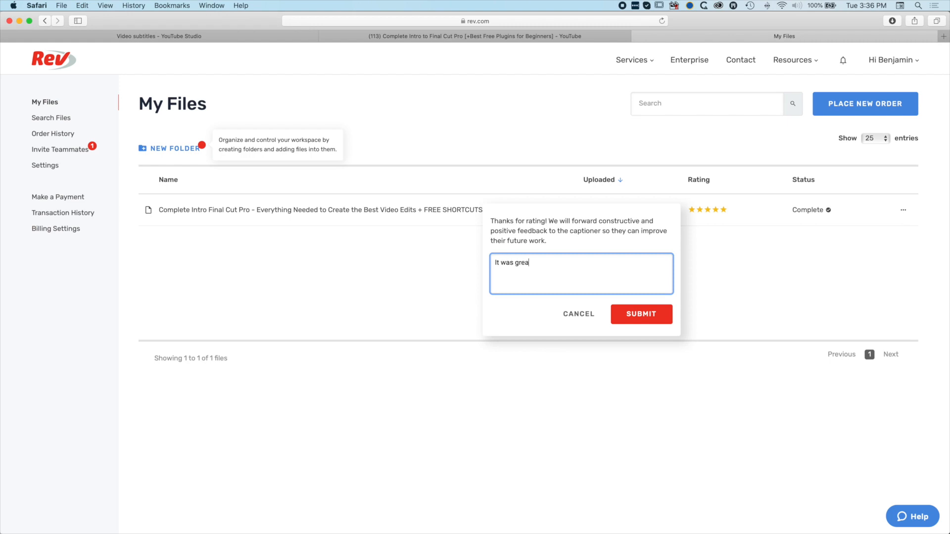
pyautogui.click(640, 313)
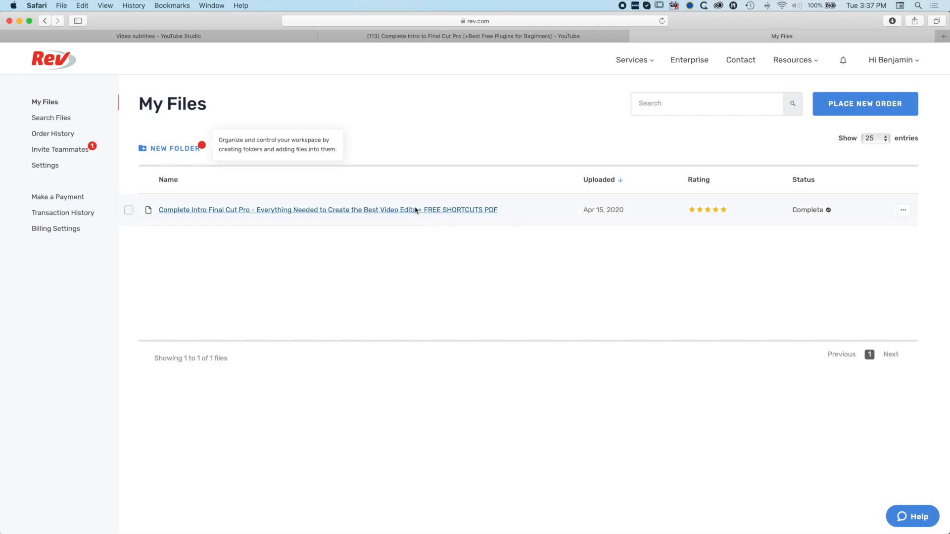
pyautogui.moveTo(556, 271)
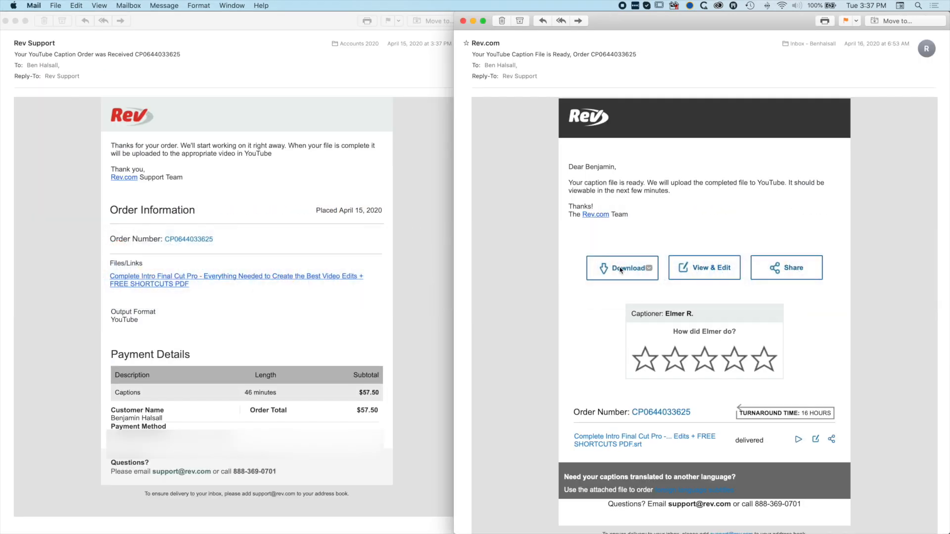
# Step: Download the caption file from the Rev email, allowing downloads from rev.com
pyautogui.click(621, 267)
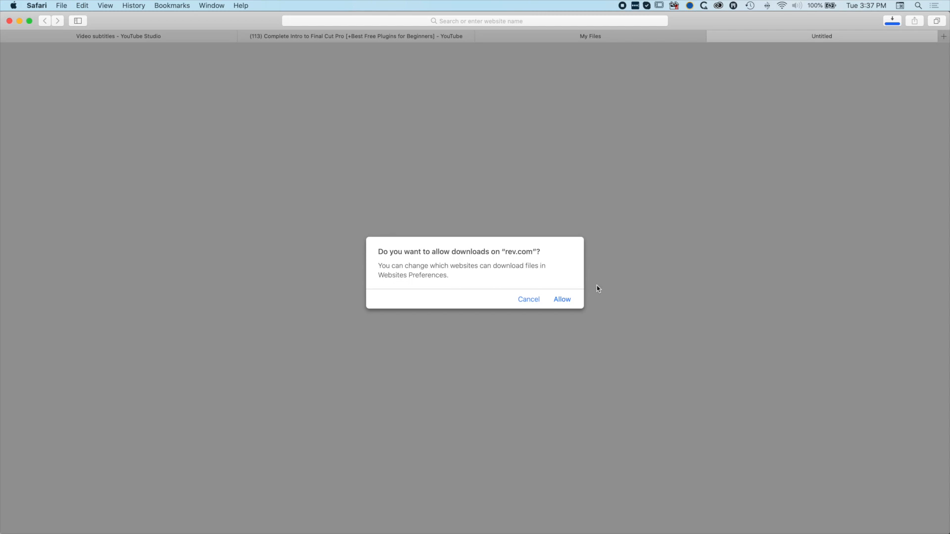
pyautogui.moveTo(560, 307)
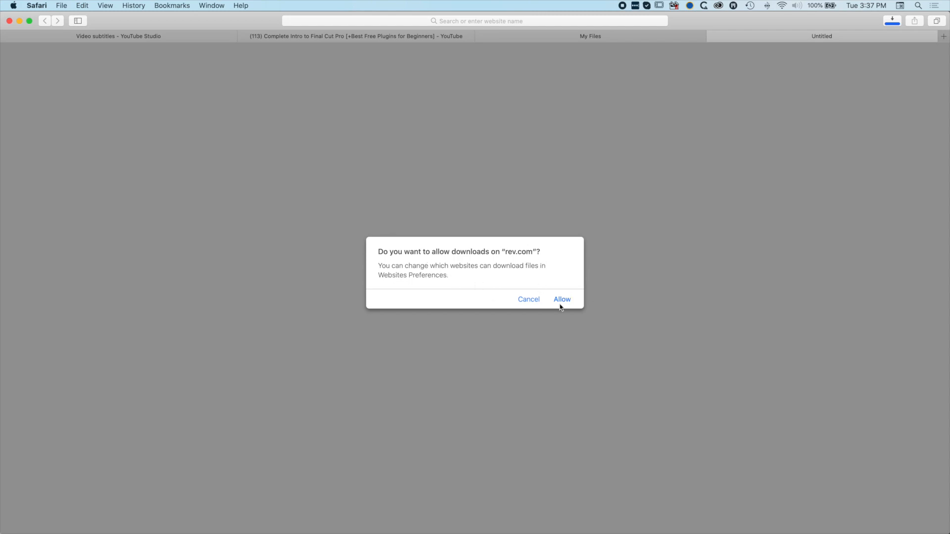
pyautogui.click(560, 299)
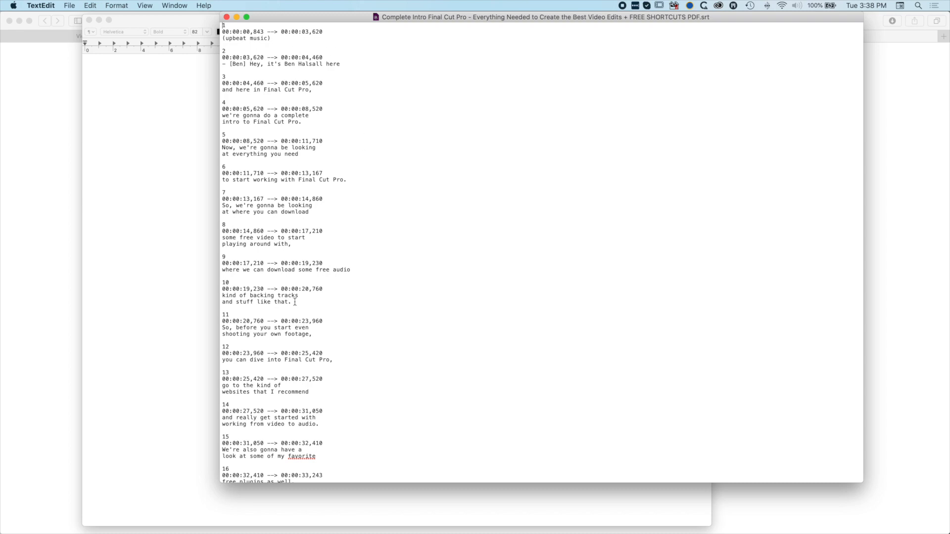
# Step: Scroll down through the SRT captions in TextEdit
pyautogui.scroll(-3)
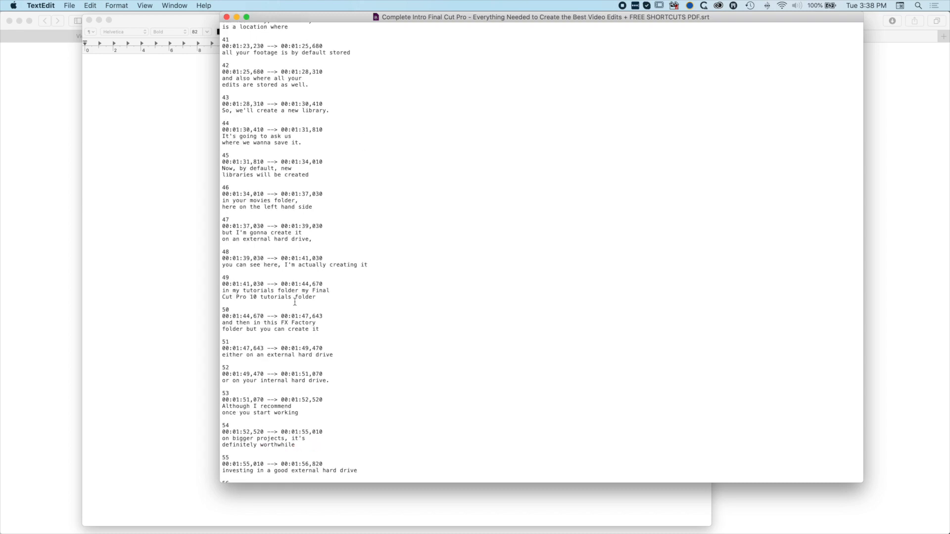